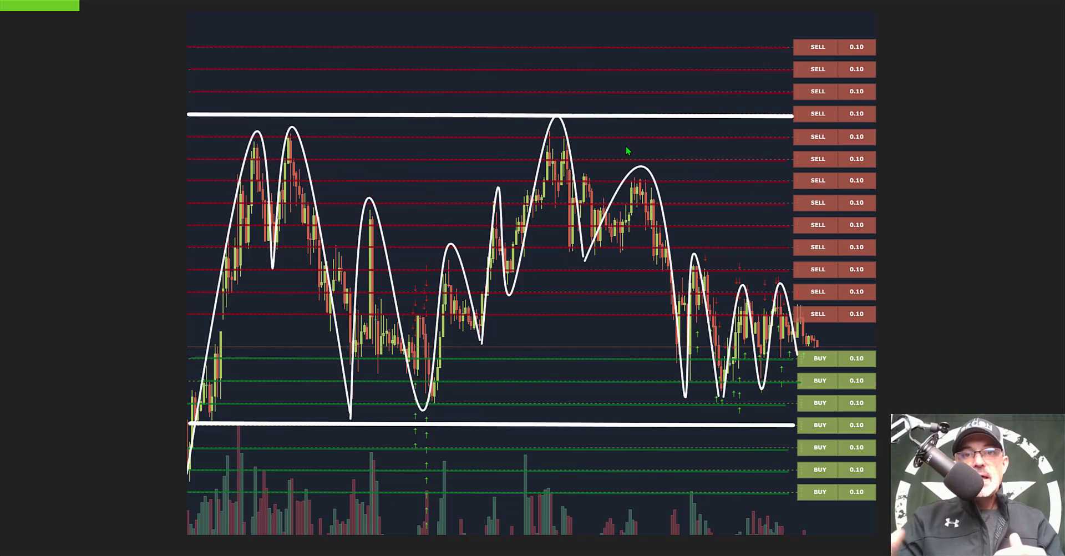
mouse_move(554, 151)
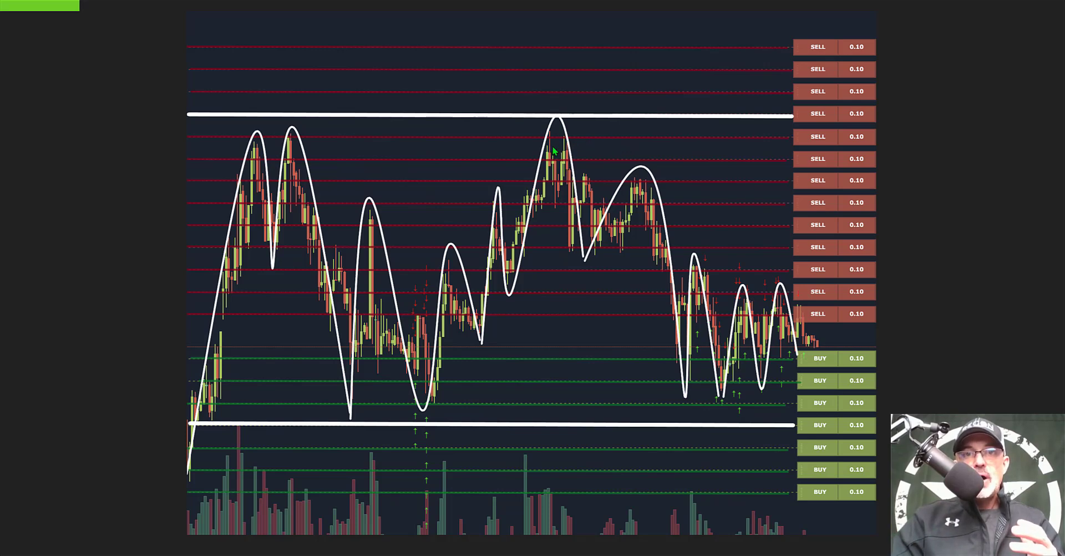
mouse_move(785, 208)
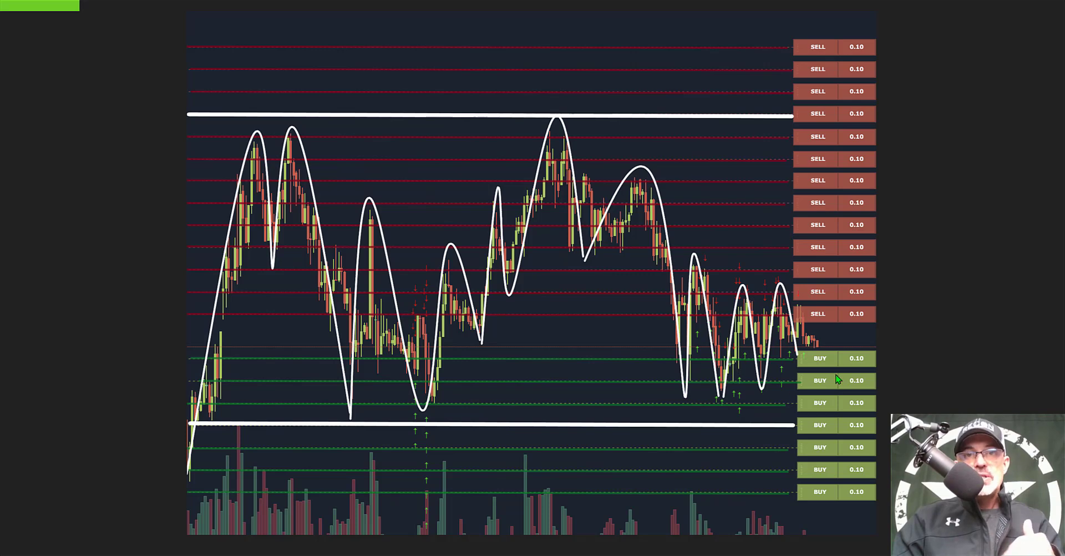
mouse_move(666, 313)
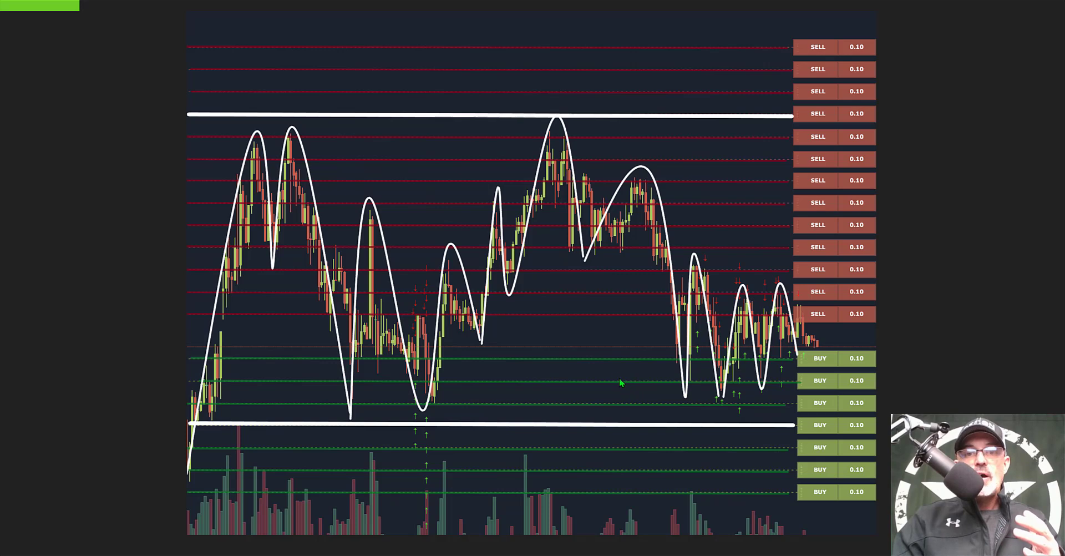
mouse_move(645, 282)
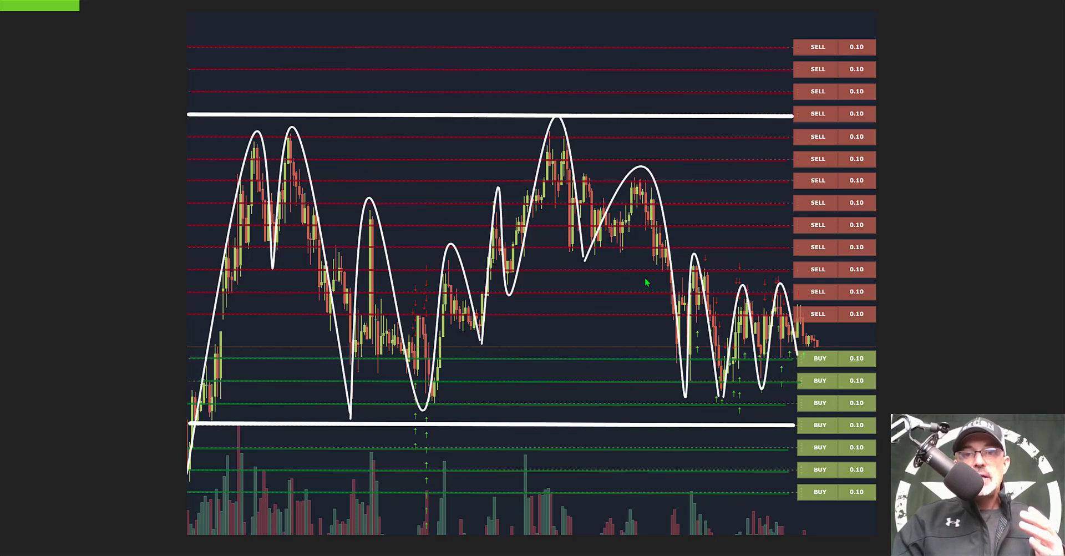
mouse_move(597, 360)
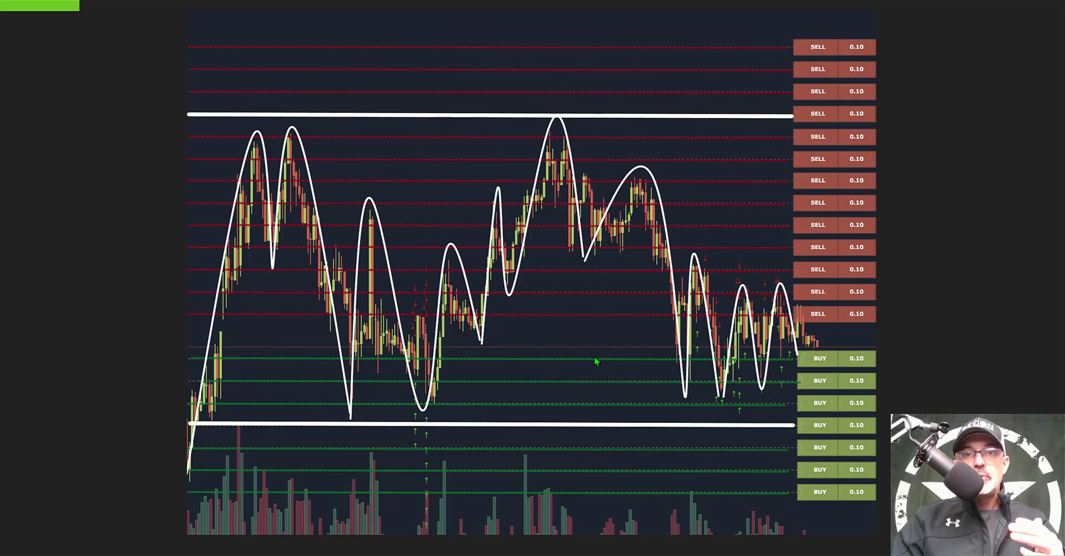
mouse_move(610, 297)
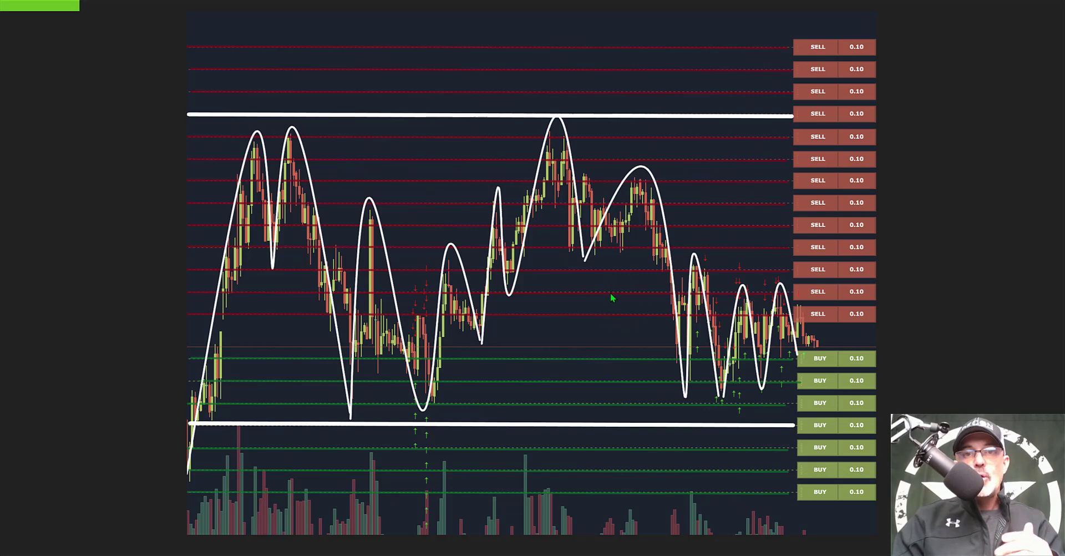
mouse_move(596, 371)
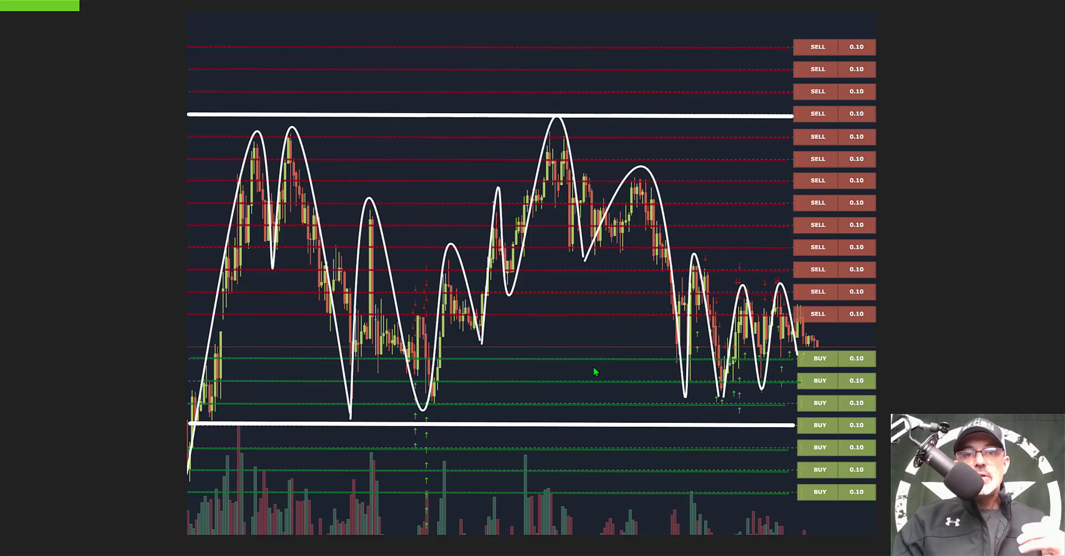
mouse_move(640, 396)
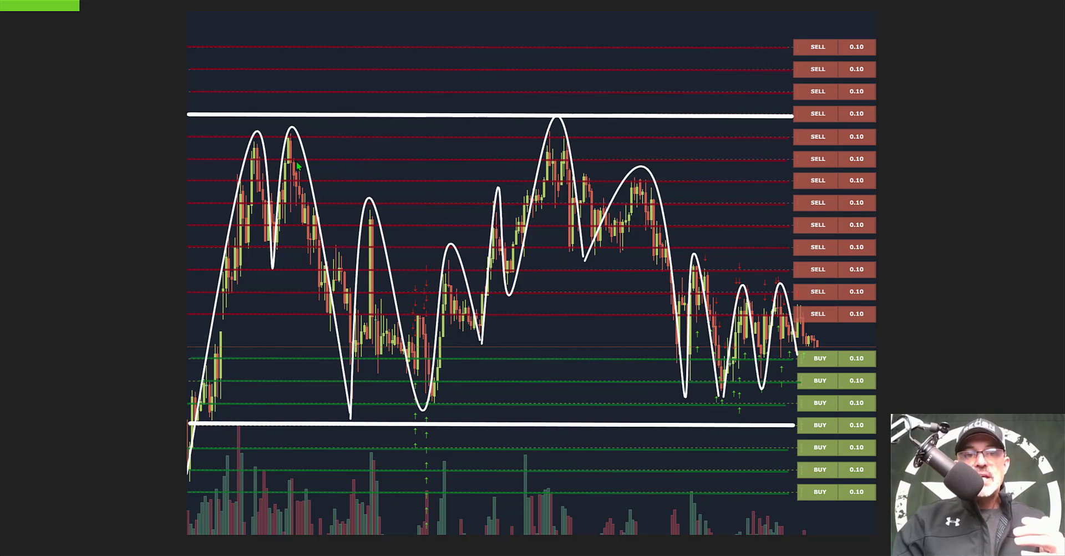
mouse_move(365, 413)
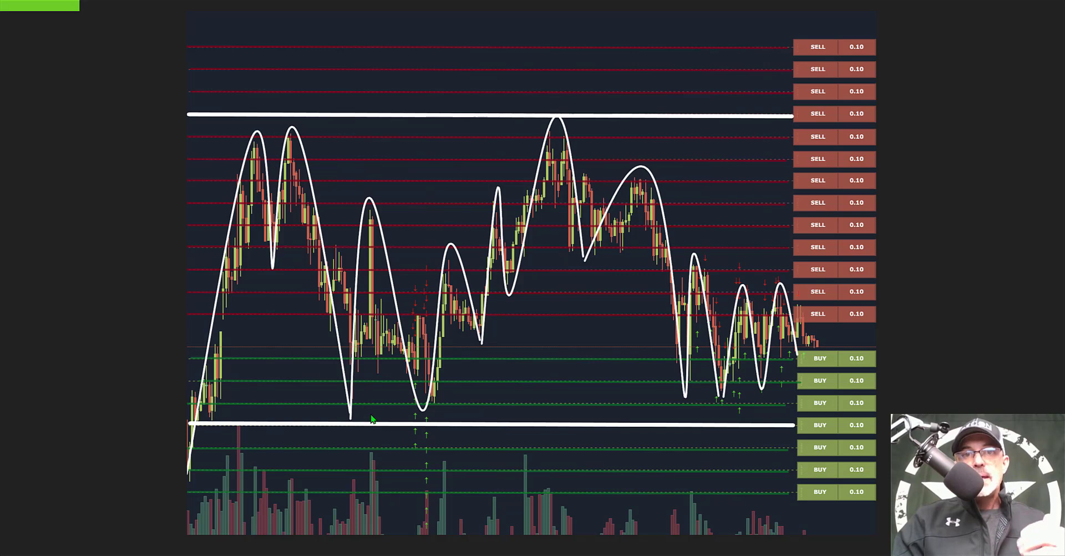
mouse_move(353, 390)
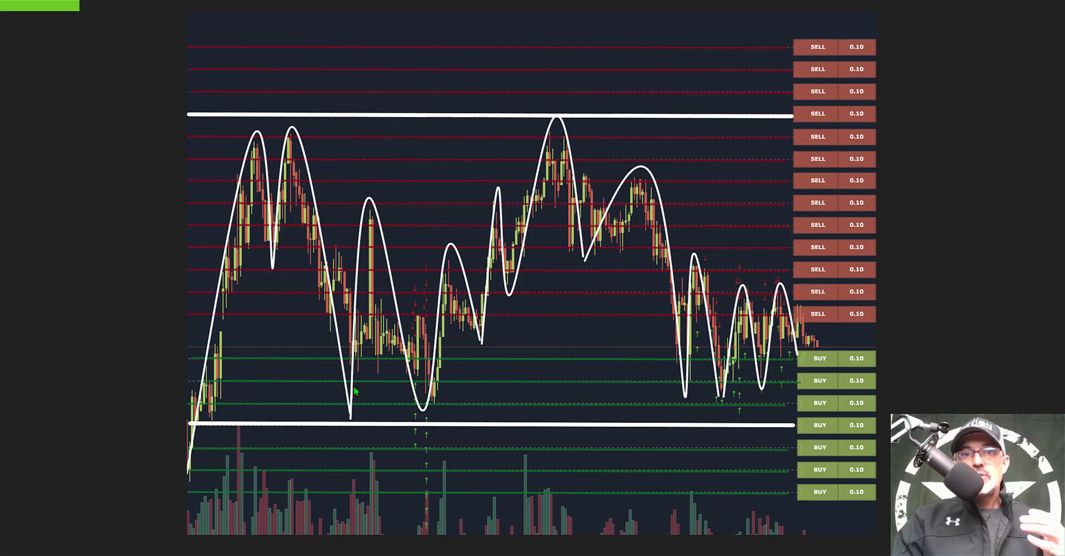
mouse_move(377, 411)
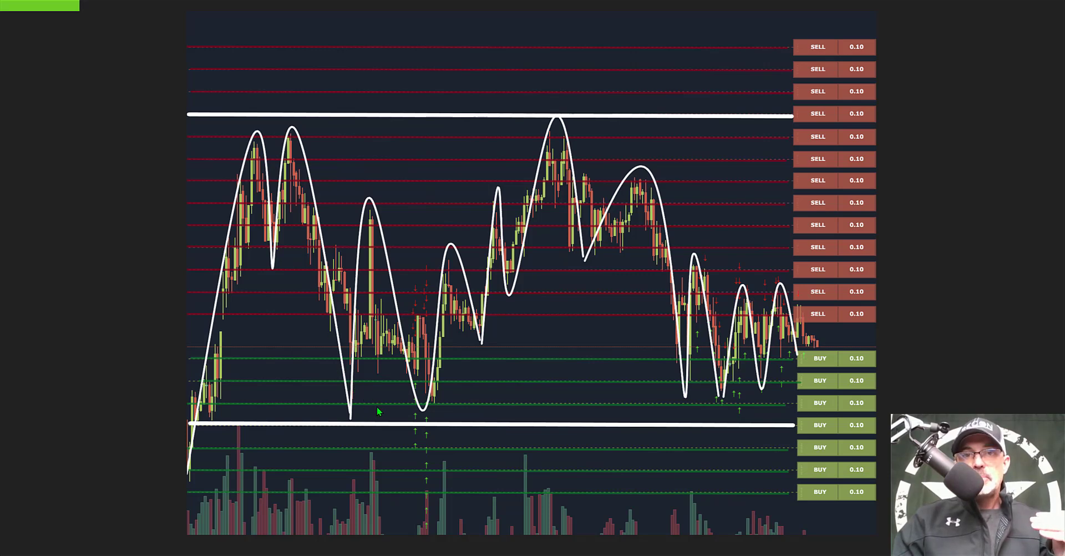
mouse_move(388, 422)
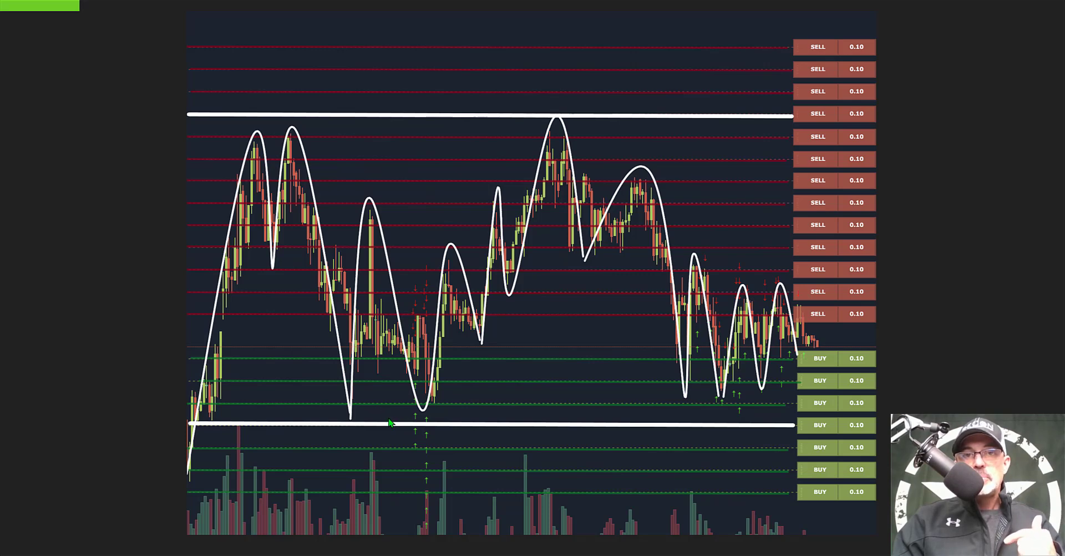
mouse_move(481, 250)
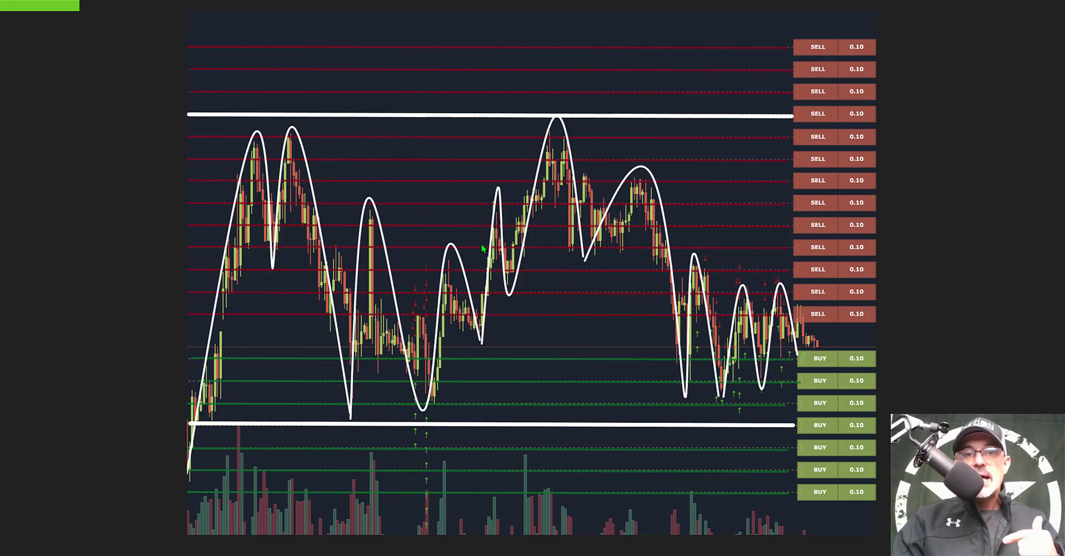
mouse_move(460, 294)
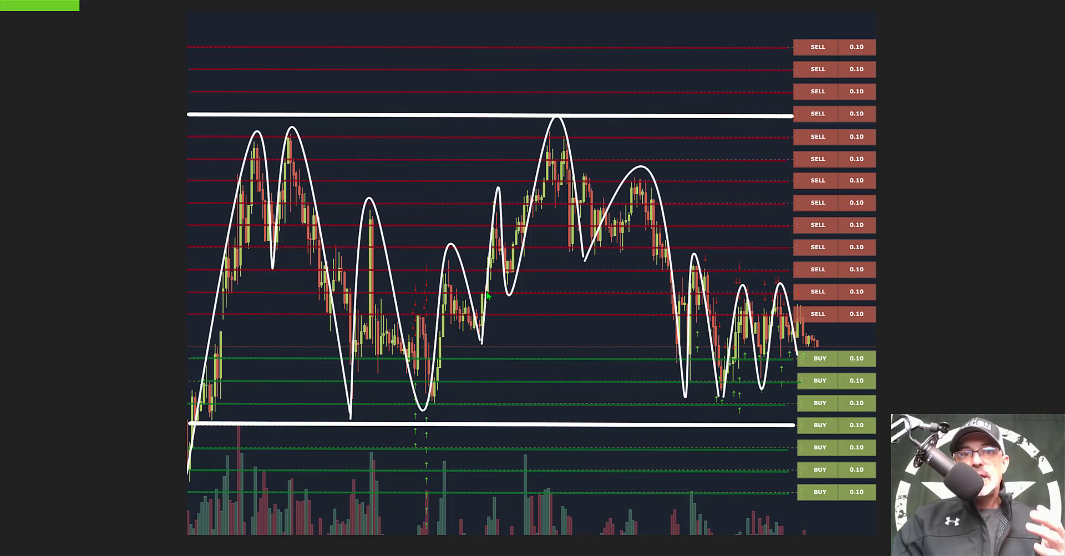
mouse_move(509, 269)
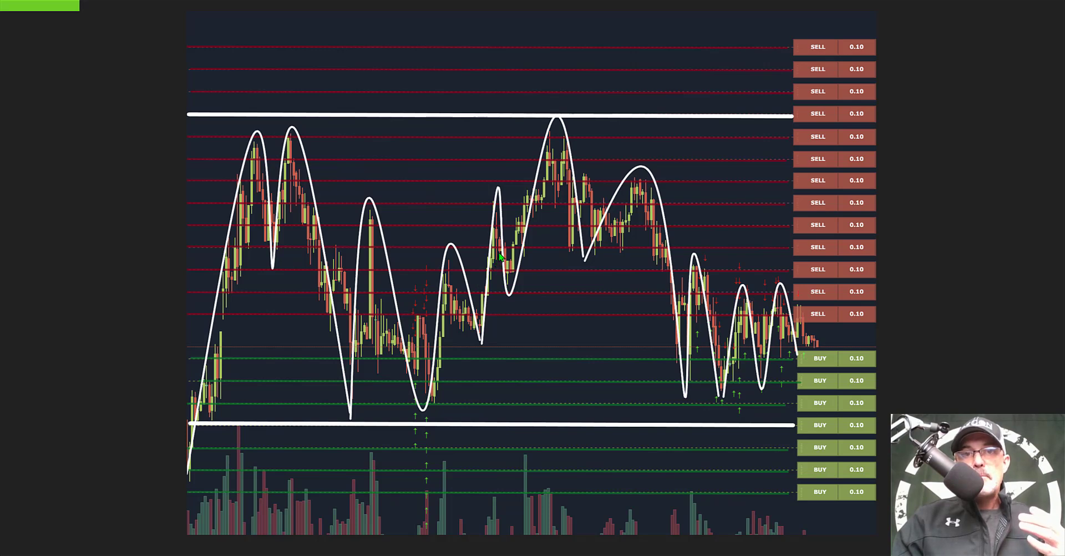
mouse_move(526, 258)
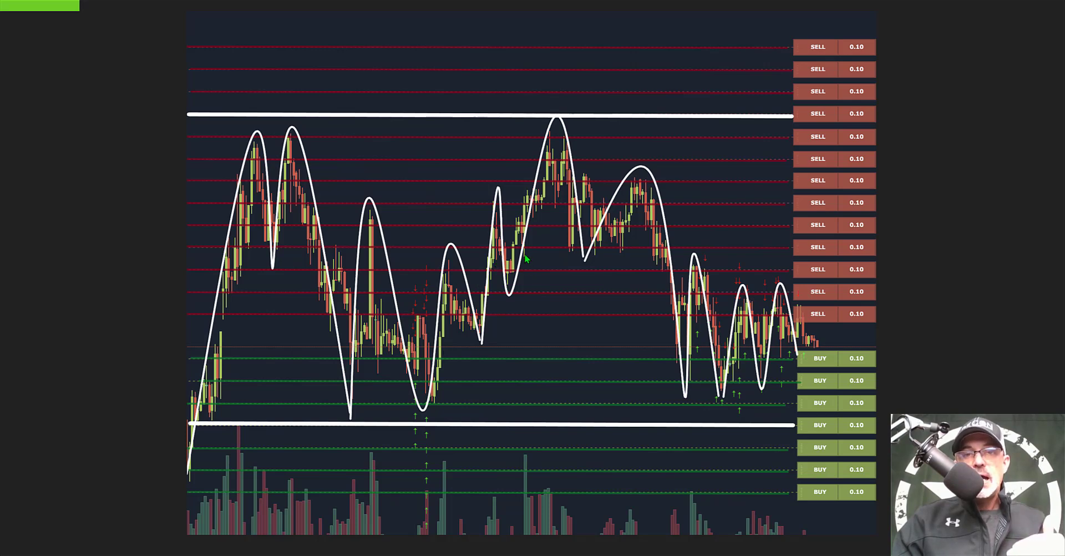
mouse_move(468, 216)
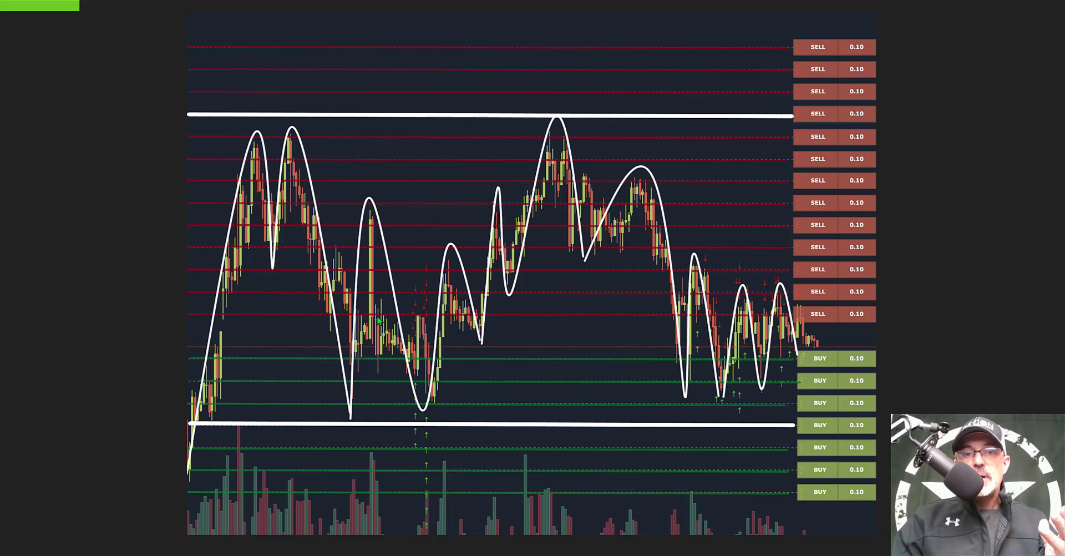
mouse_move(727, 318)
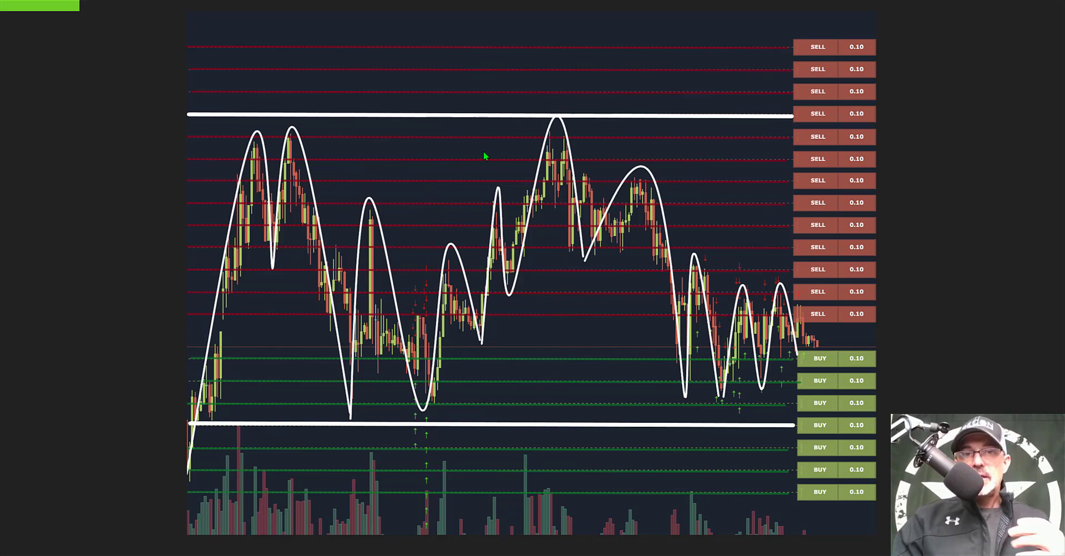
mouse_move(298, 135)
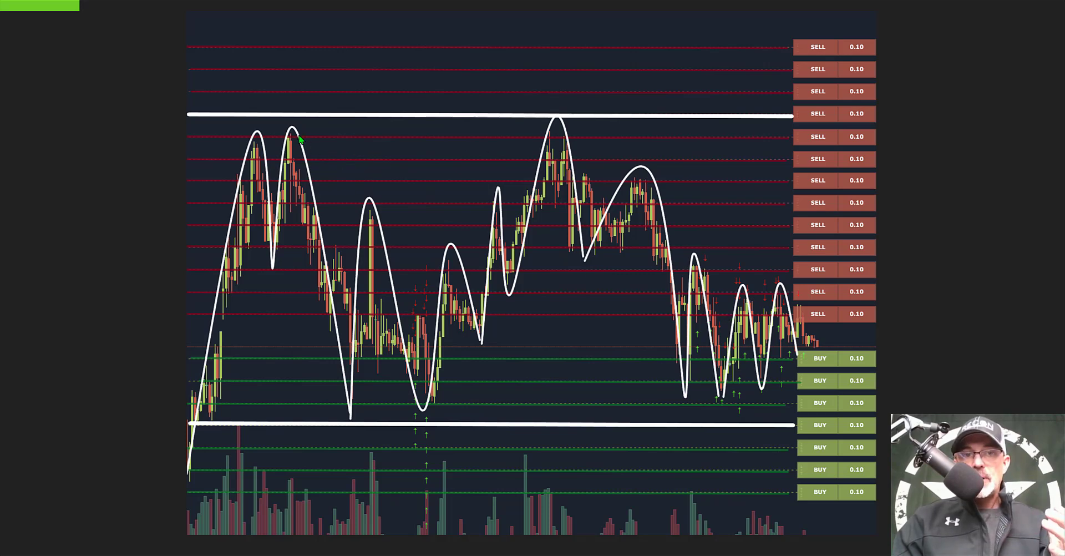
mouse_move(385, 175)
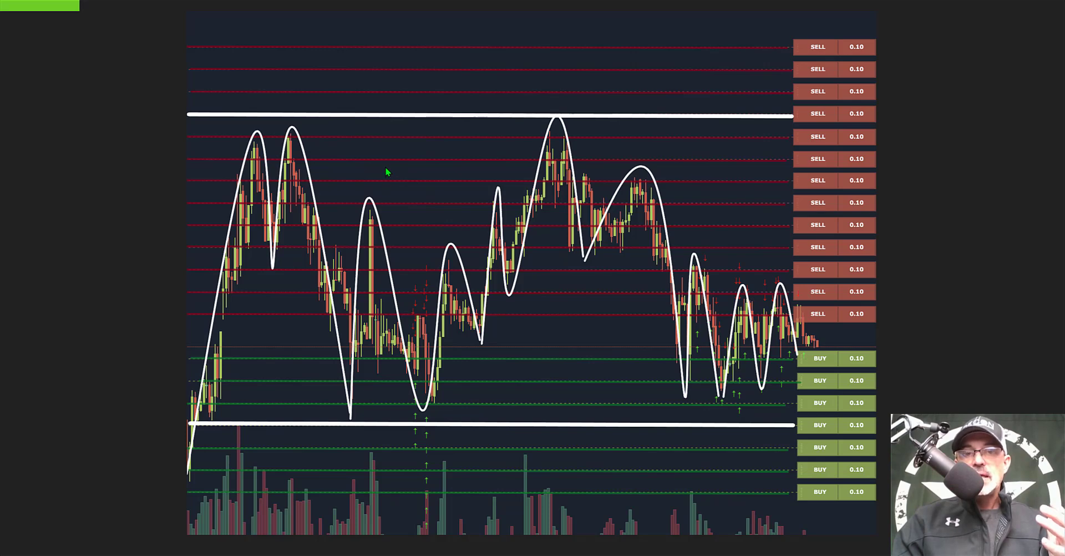
mouse_move(576, 157)
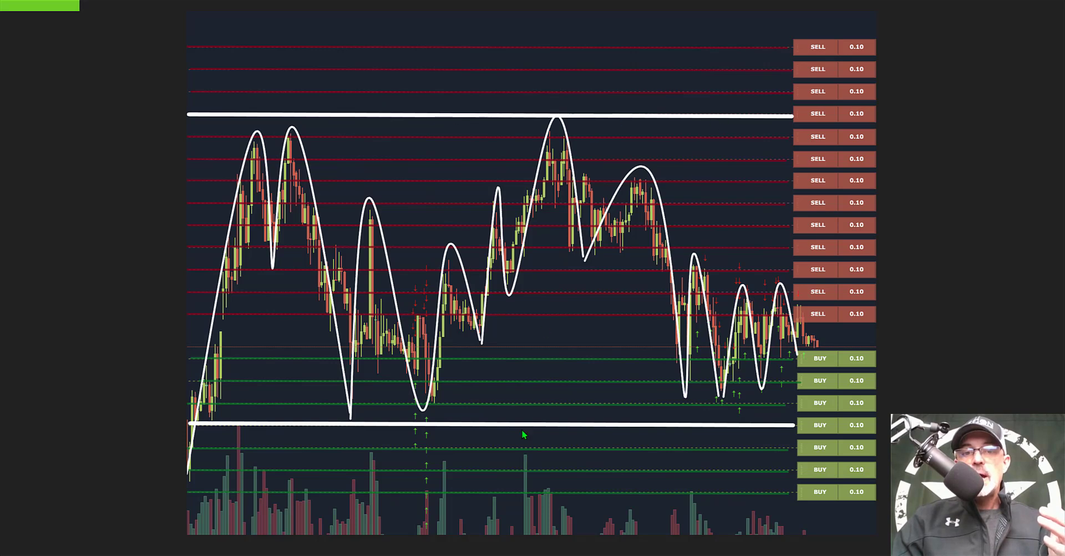
mouse_move(688, 352)
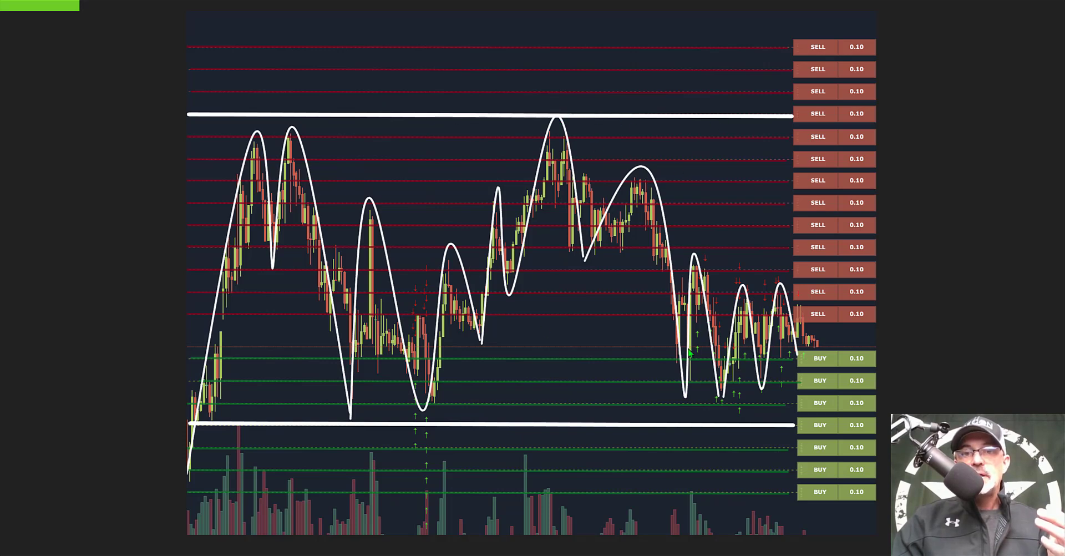
mouse_move(300, 179)
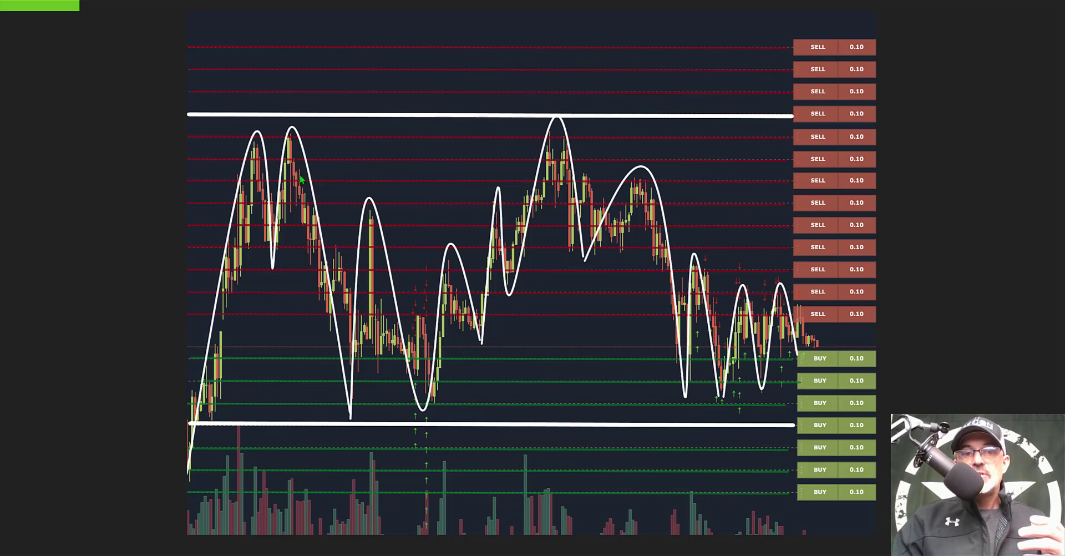
mouse_move(631, 125)
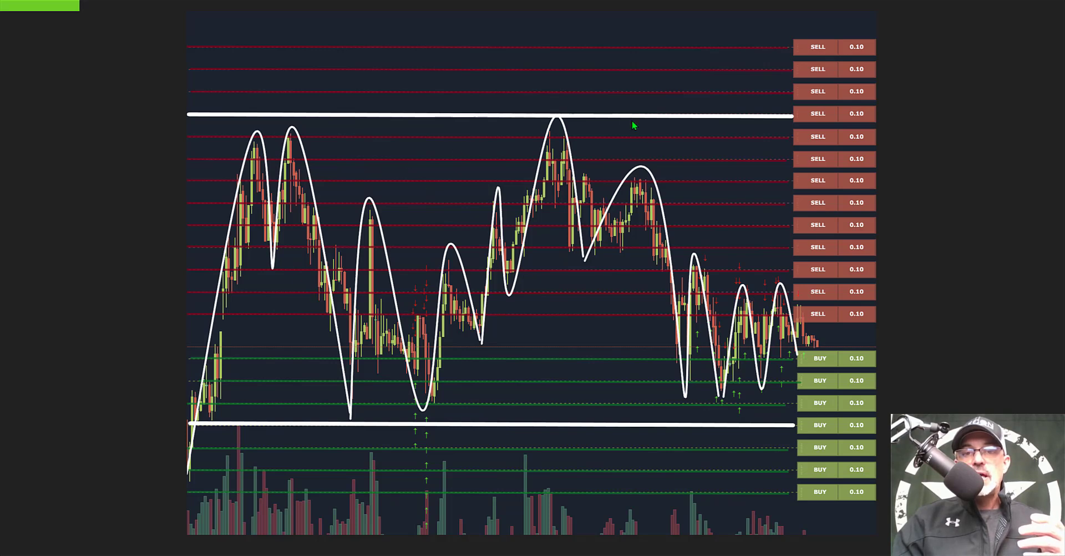
mouse_move(646, 240)
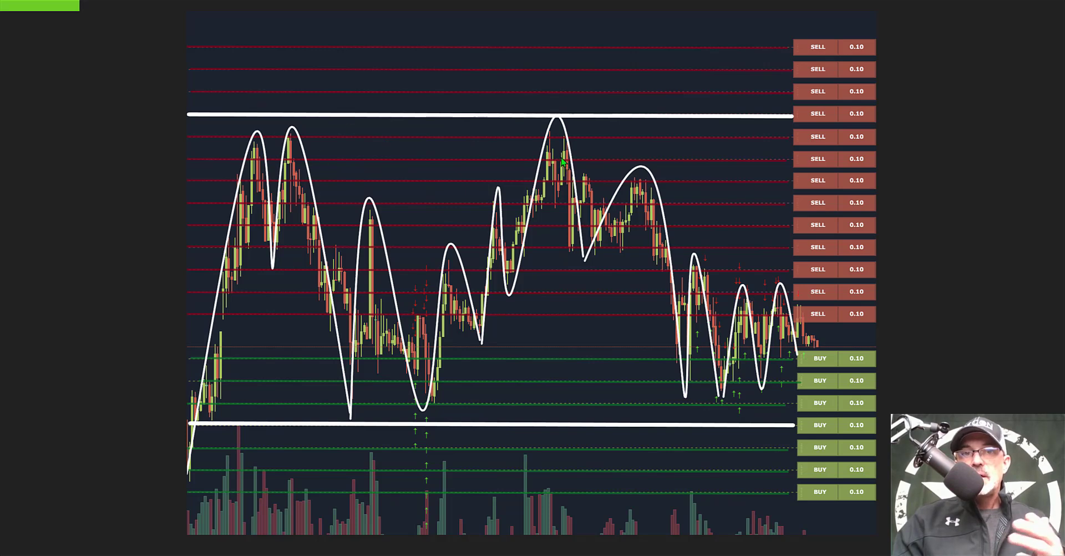
mouse_move(544, 182)
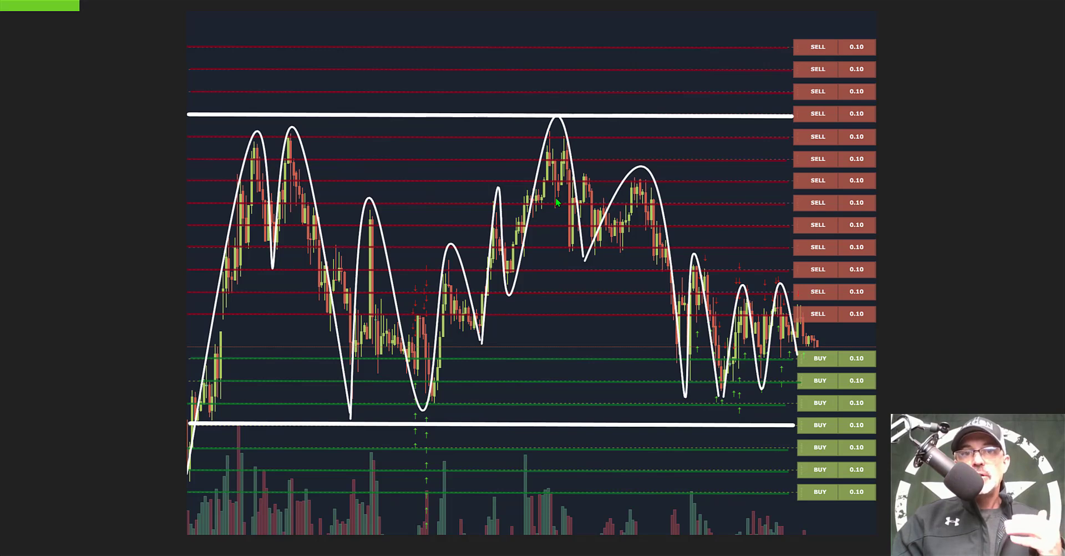
mouse_move(567, 210)
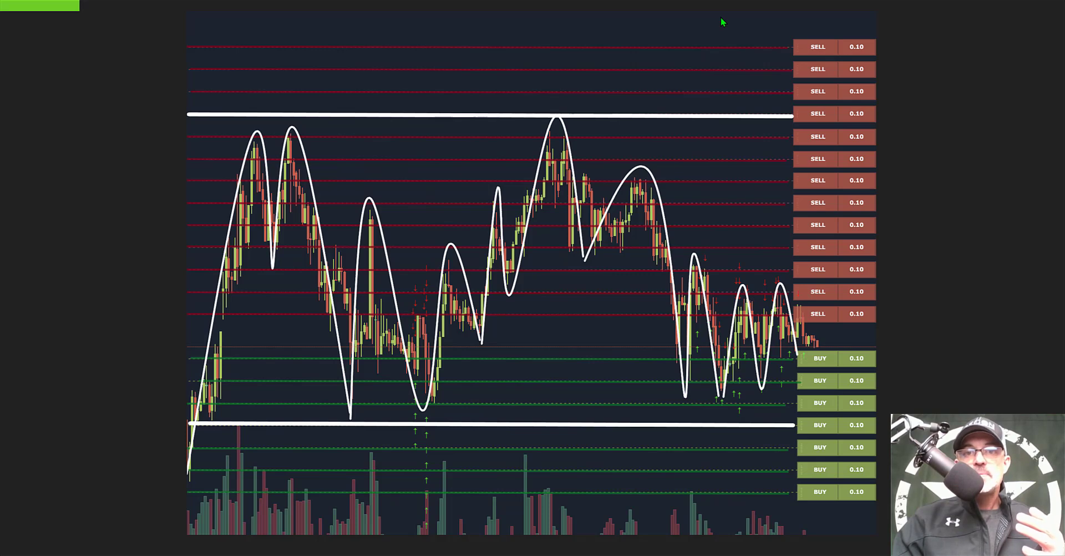
mouse_move(718, 131)
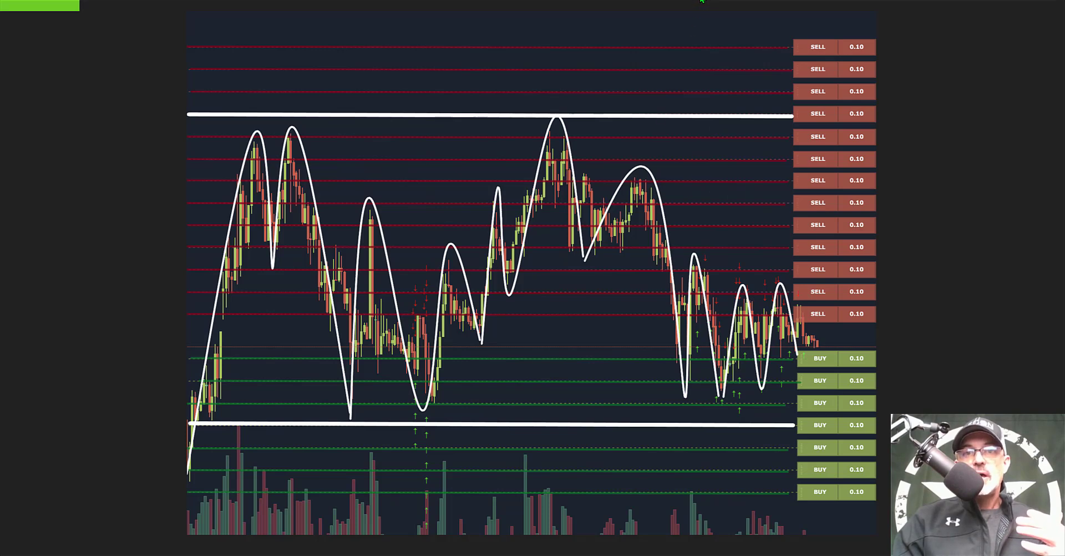
mouse_move(623, 57)
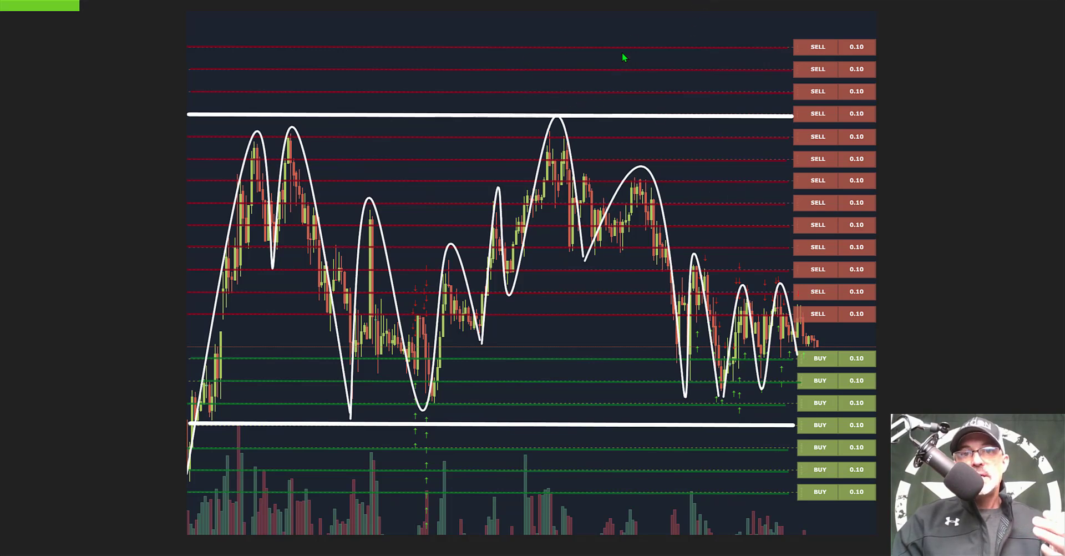
mouse_move(938, 230)
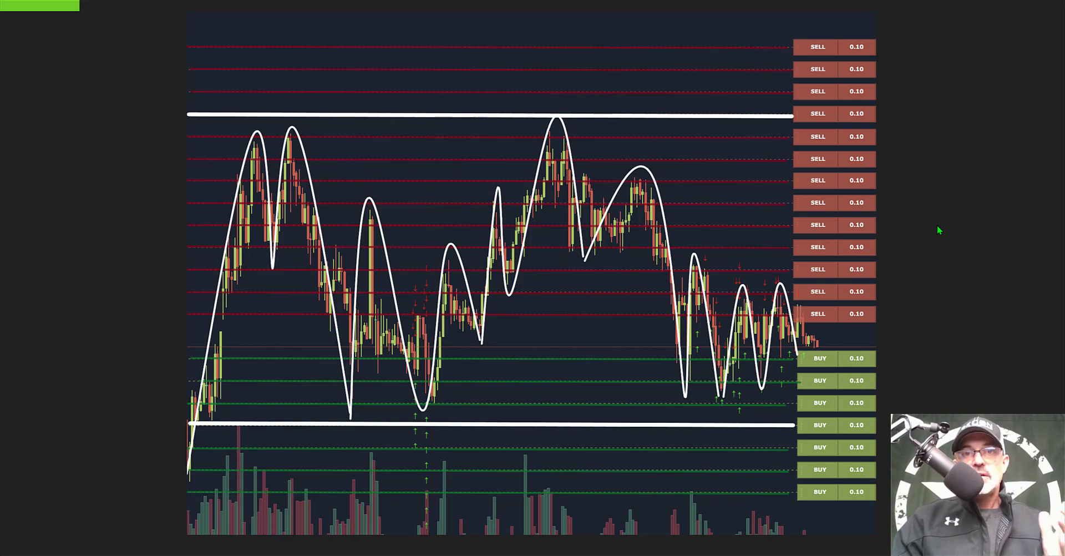
mouse_move(1001, 43)
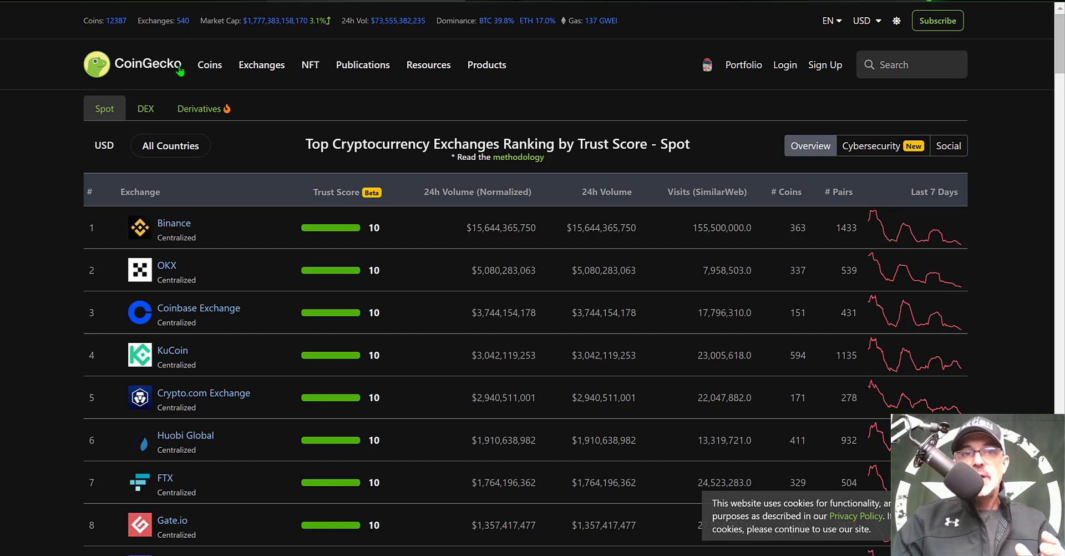
Find Gate.io at rank 8 in the trust-score ranking and highlight its 2,421 trading pairs.
left_click(262, 65)
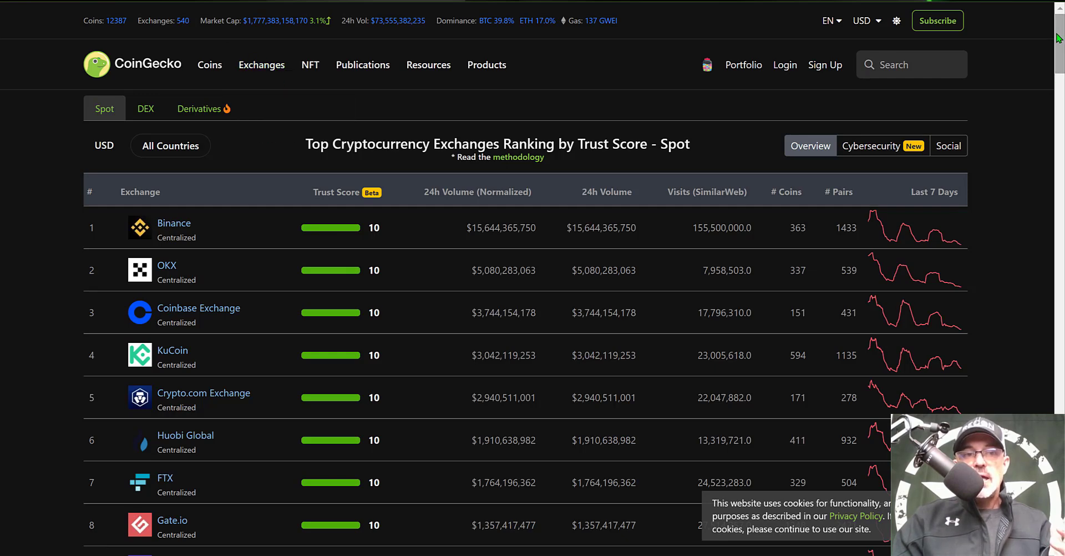
scroll("down", 3)
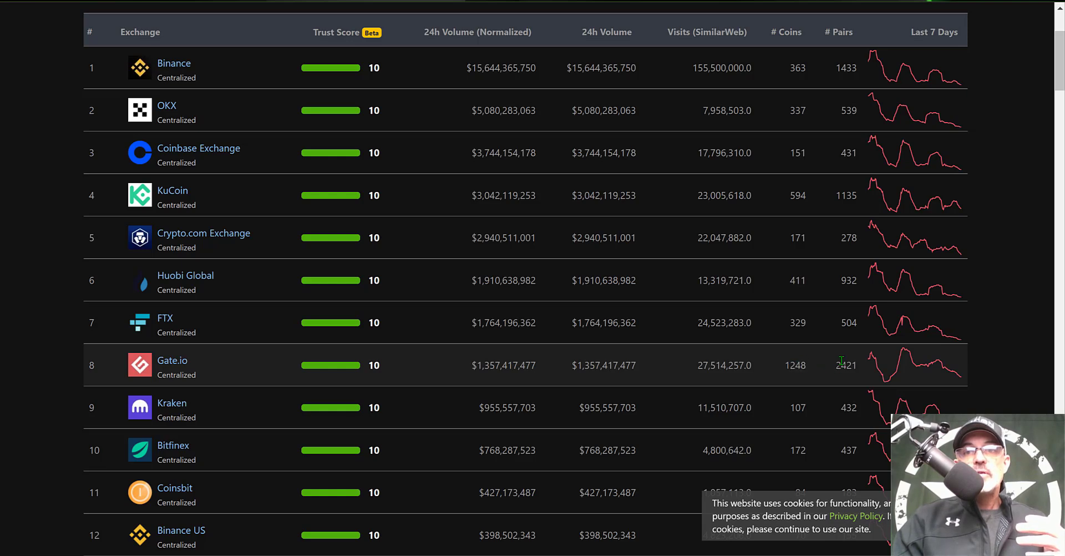
double_click(840, 365)
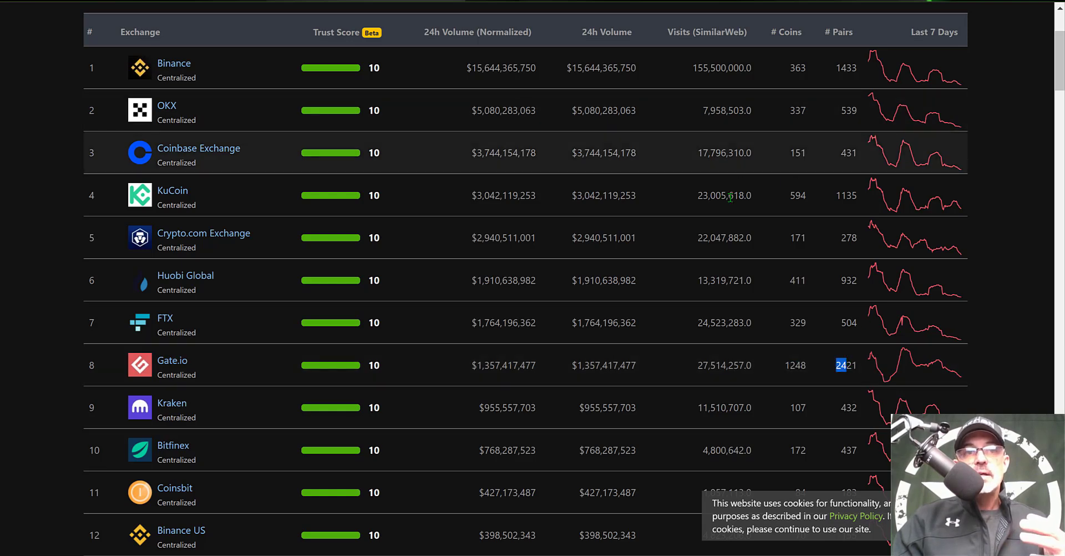
mouse_move(291, 378)
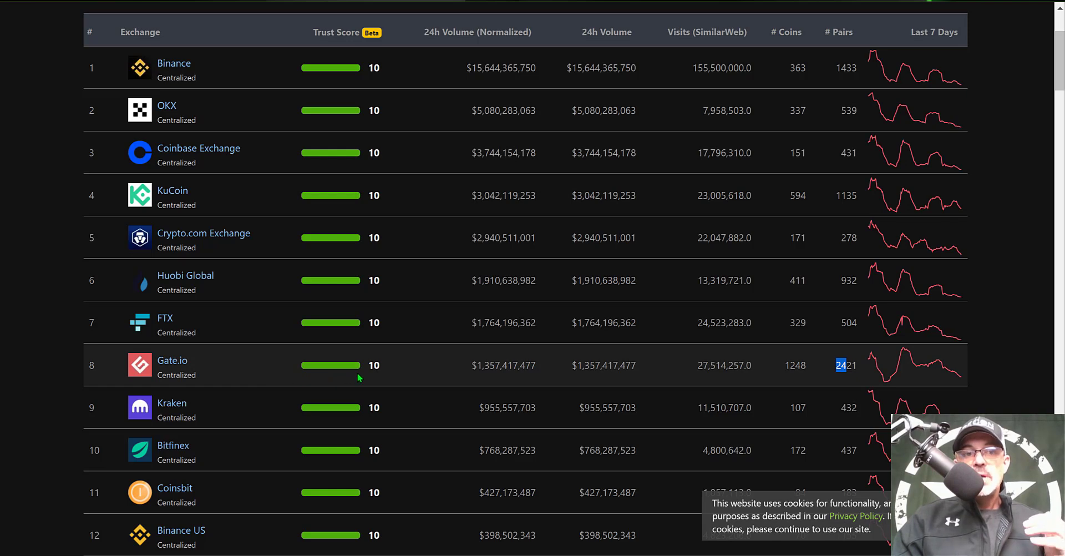
mouse_move(293, 368)
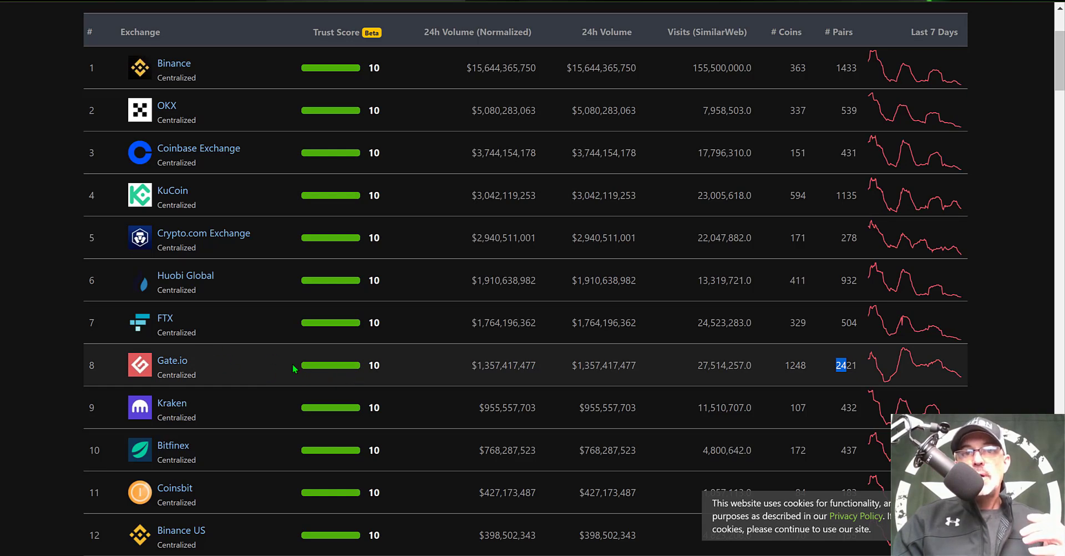
mouse_move(504, 334)
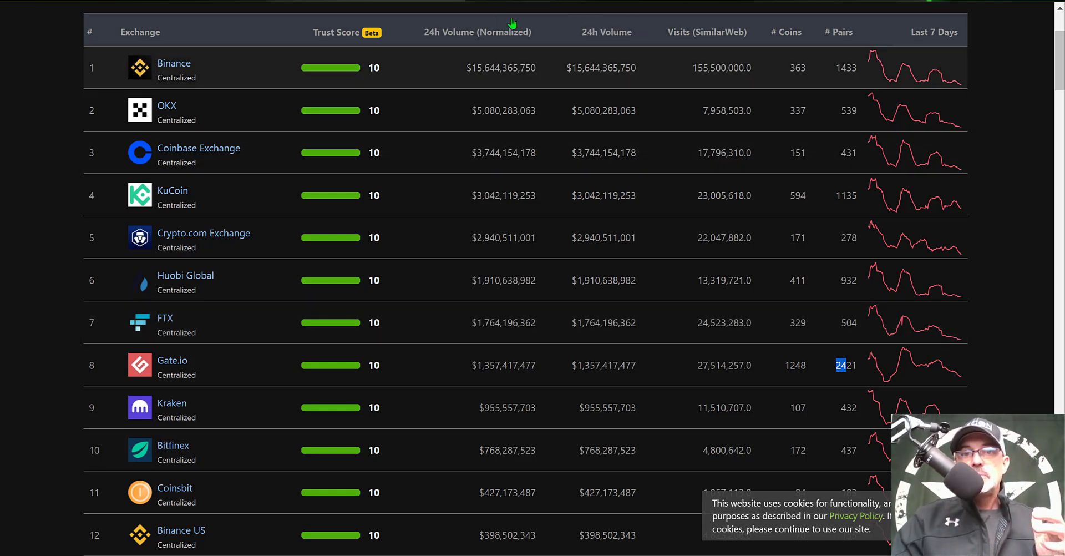
Return to the Gate.io account and go to the Copy Trading strategy pool.
left_click(172, 361)
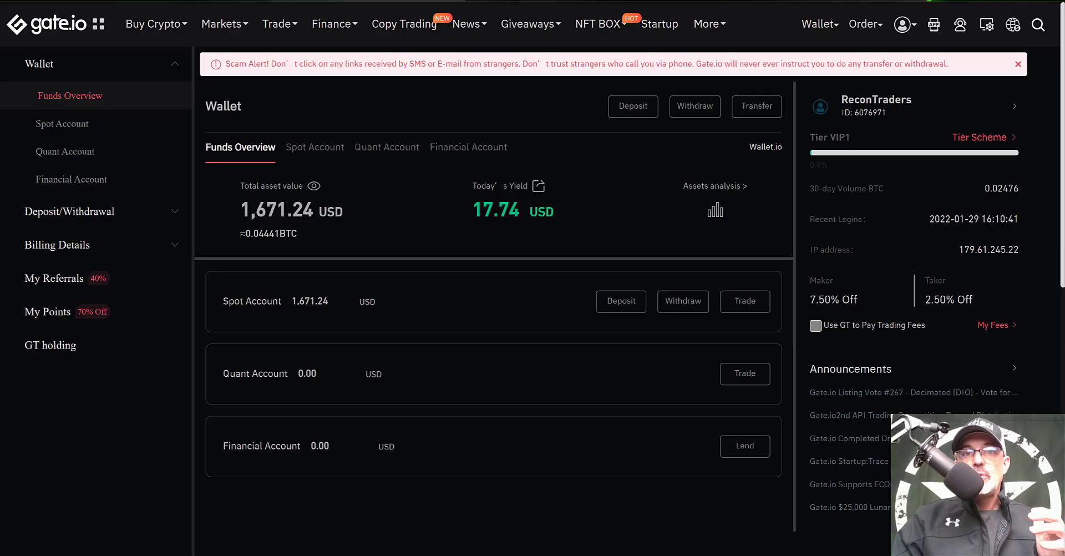
mouse_move(454, 141)
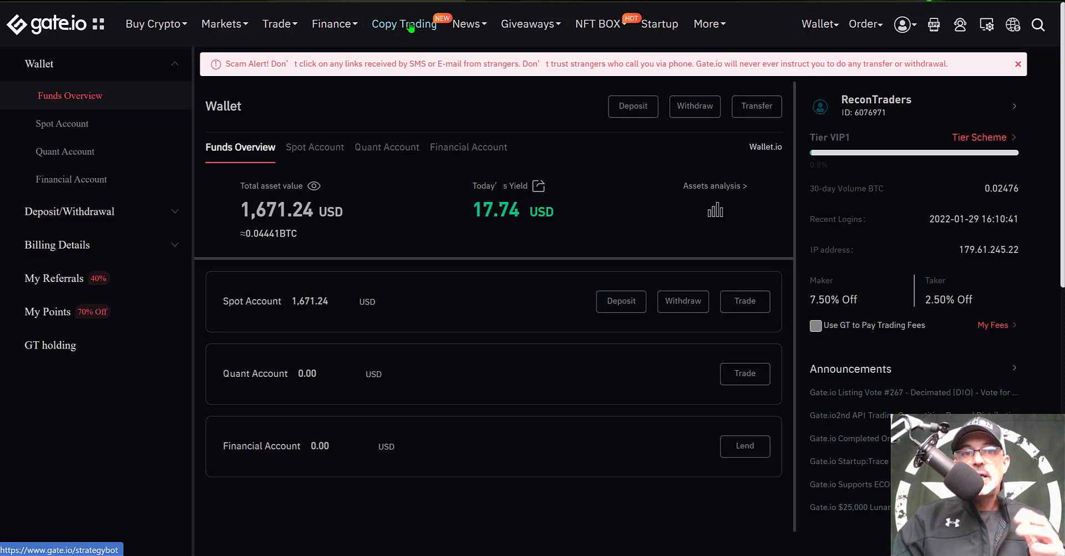
left_click(404, 24)
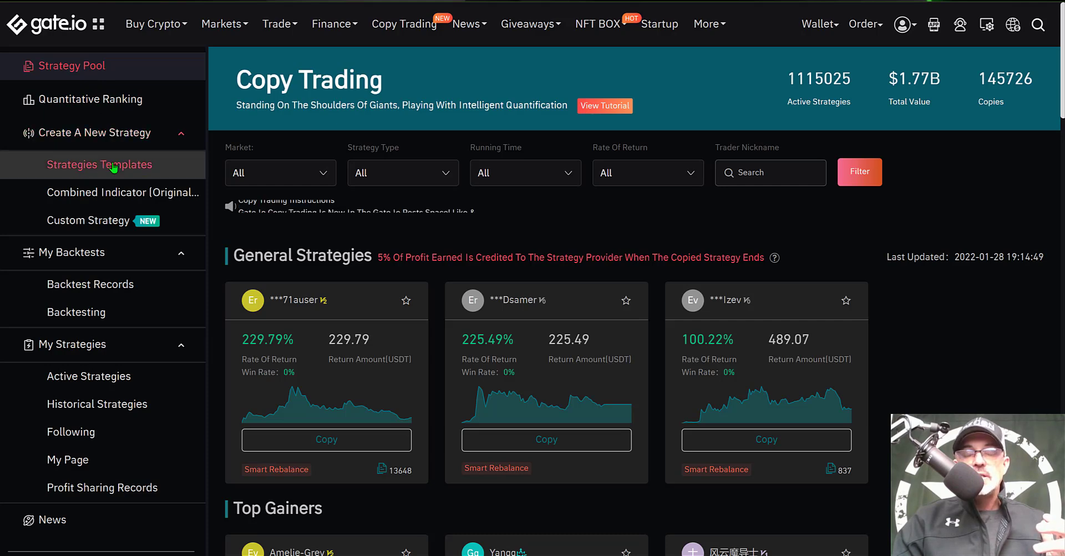
Show the strategy templates with Spot Grid Trading, Unlimited Grid and Smart Rebalance.
left_click(98, 164)
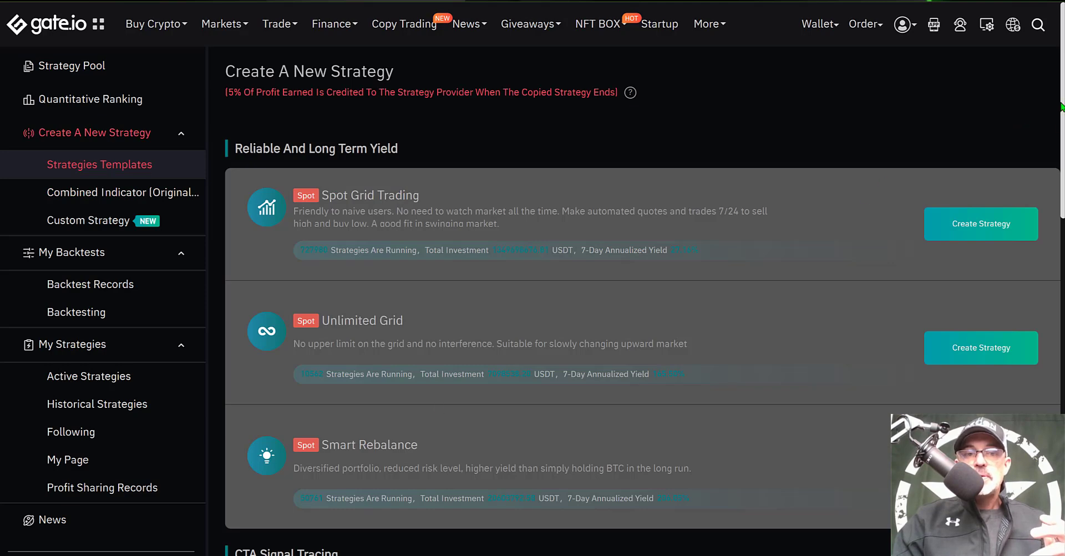
scroll("down", 3)
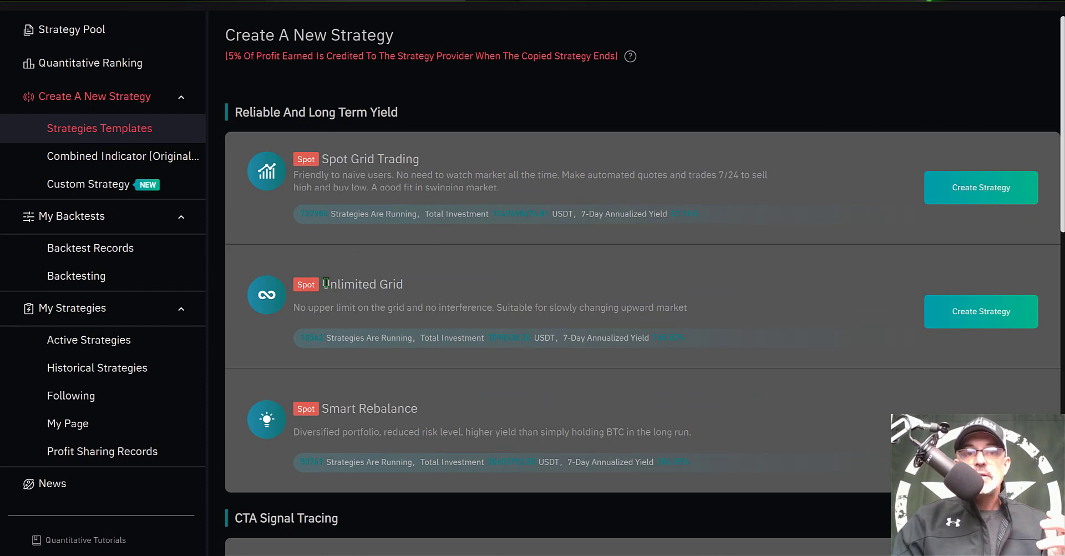
double_click(361, 284)
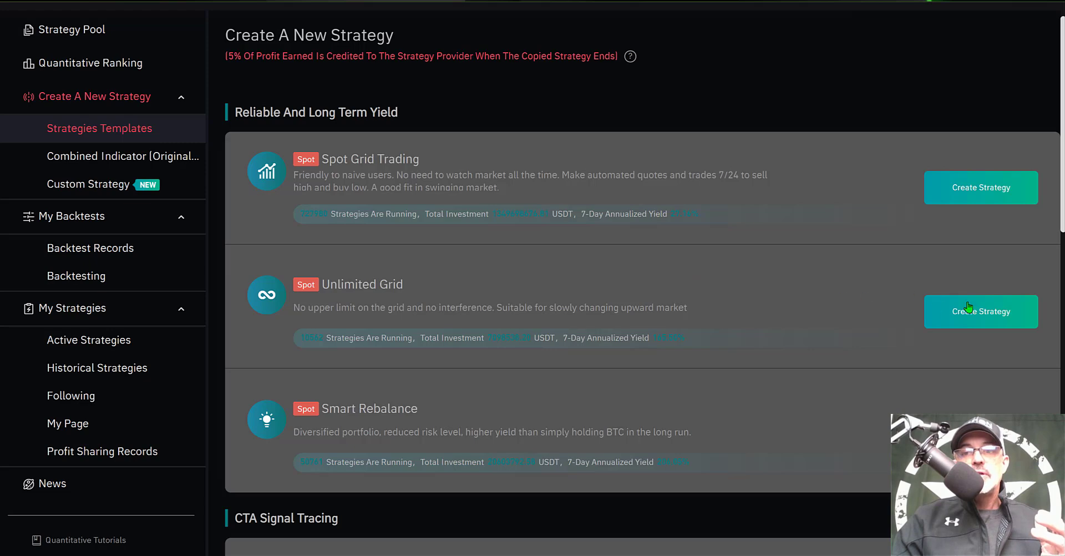
mouse_move(979, 312)
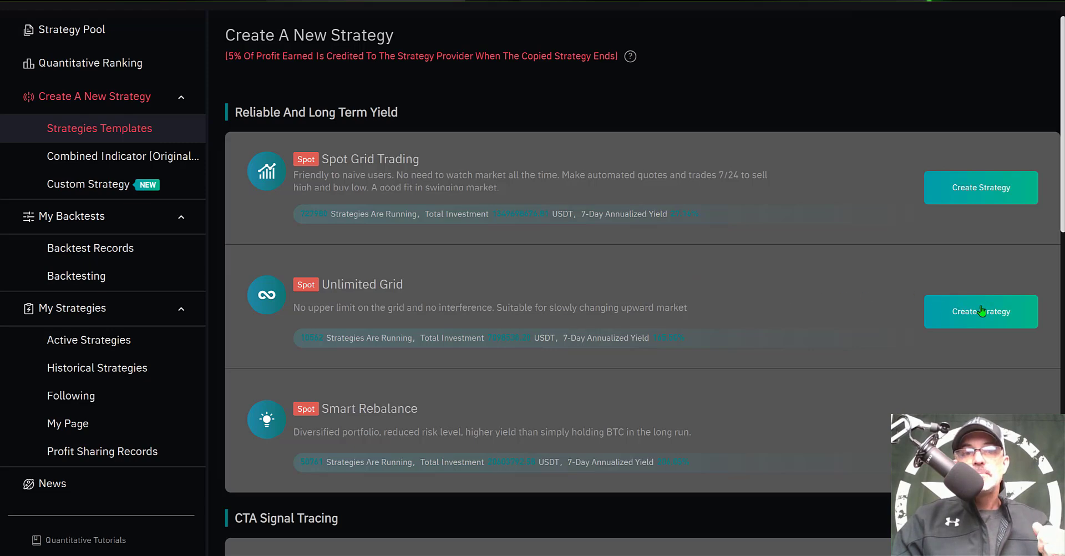
Start an Unlimited Grid strategy and pick MATIC/USDT as its market by searching MAT.
left_click(979, 311)
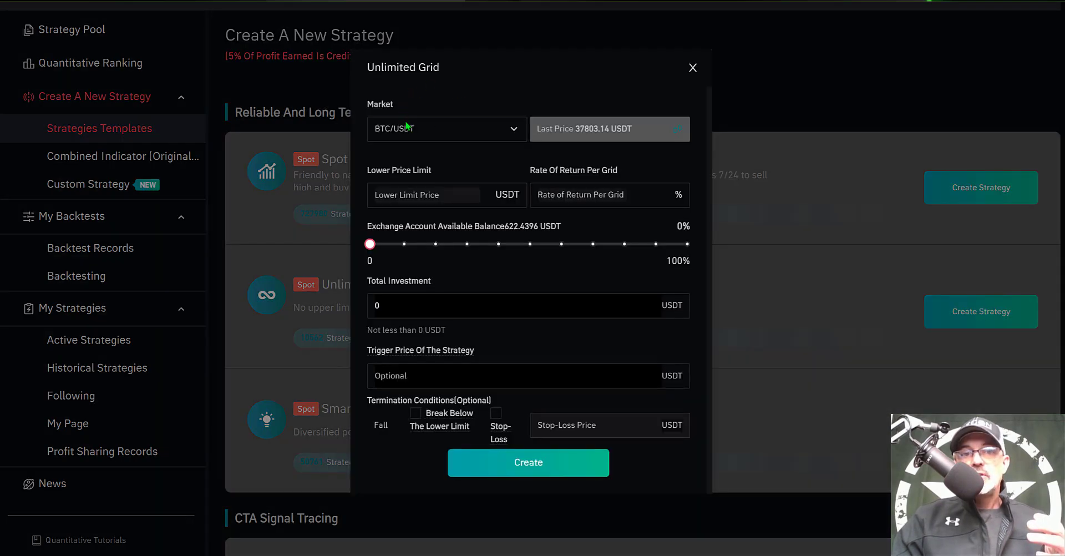
mouse_move(410, 131)
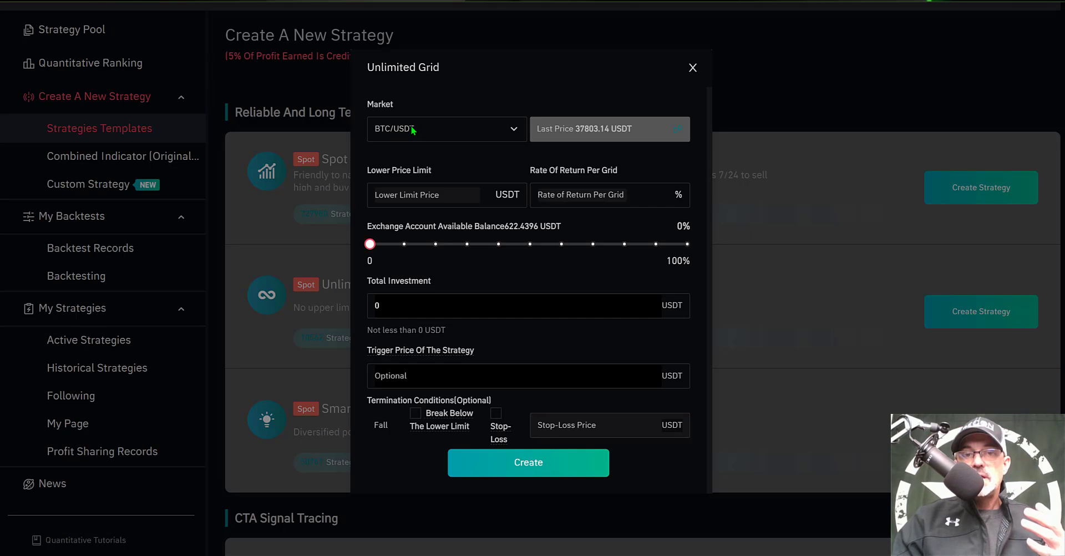
left_click(445, 129)
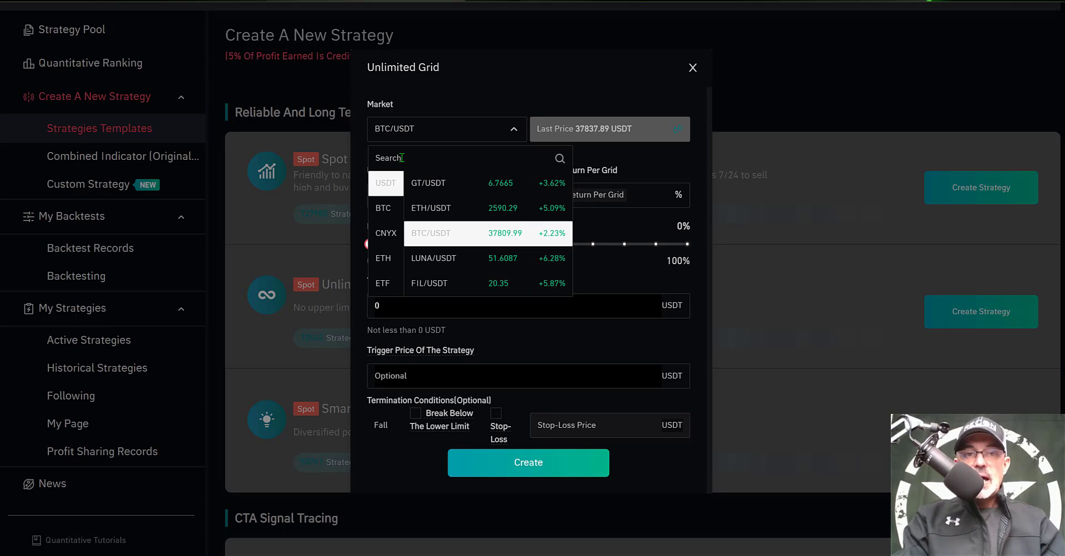
type("MAT")
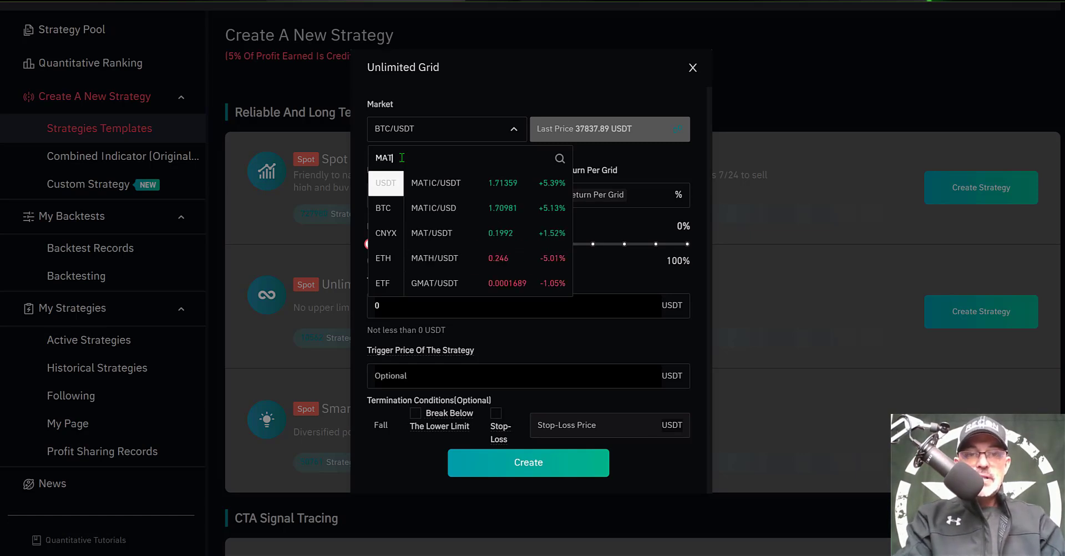
left_click(436, 183)
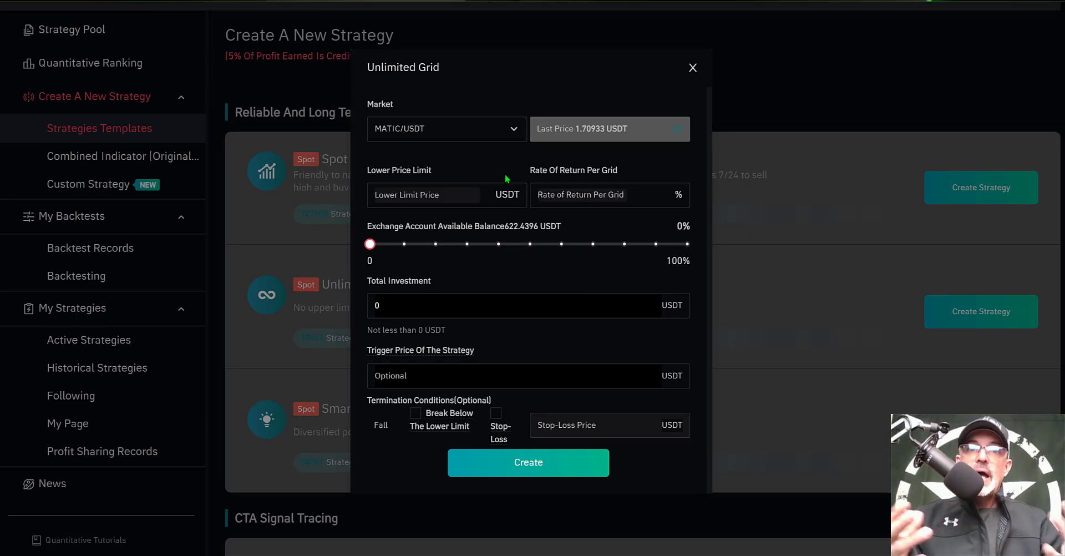
Show the MATIC/USDT daily chart with history back to May 2021.
left_click(692, 68)
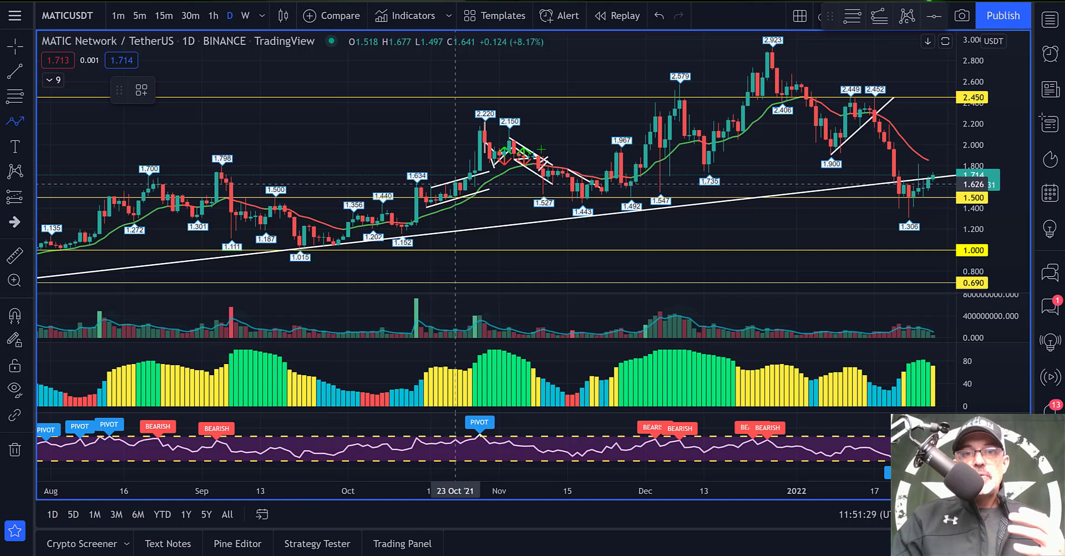
mouse_move(508, 144)
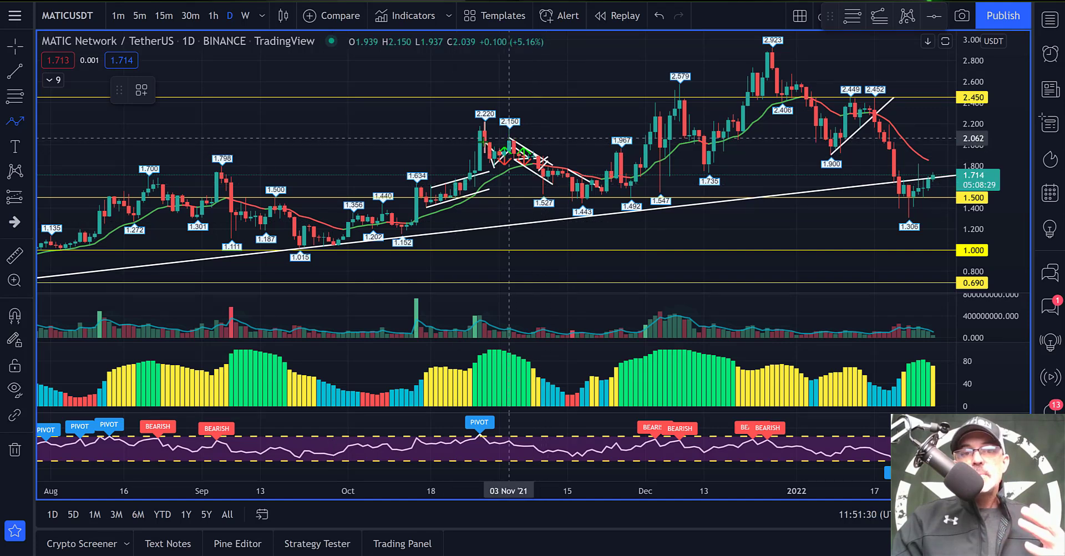
mouse_move(460, 151)
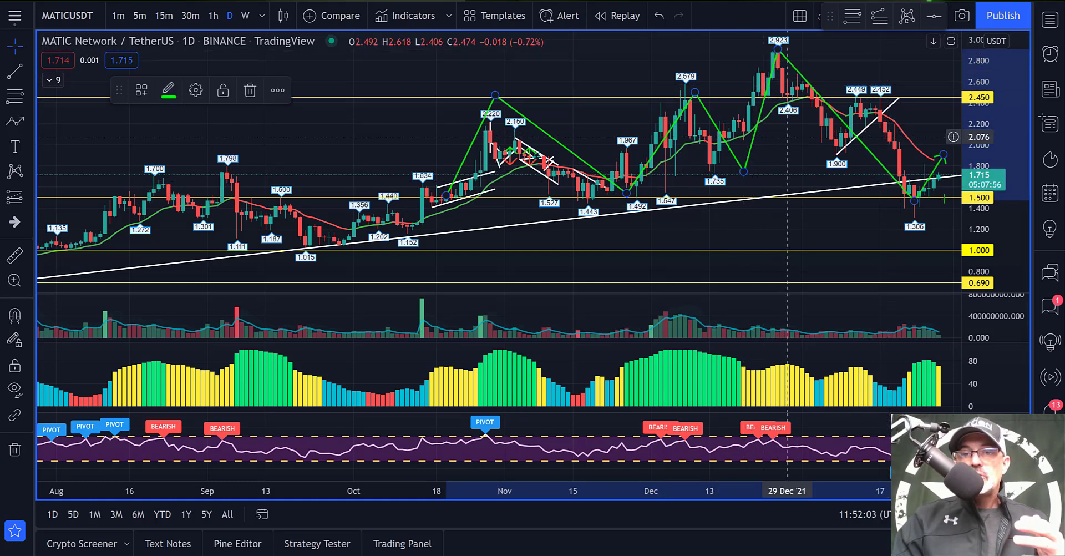
mouse_move(924, 202)
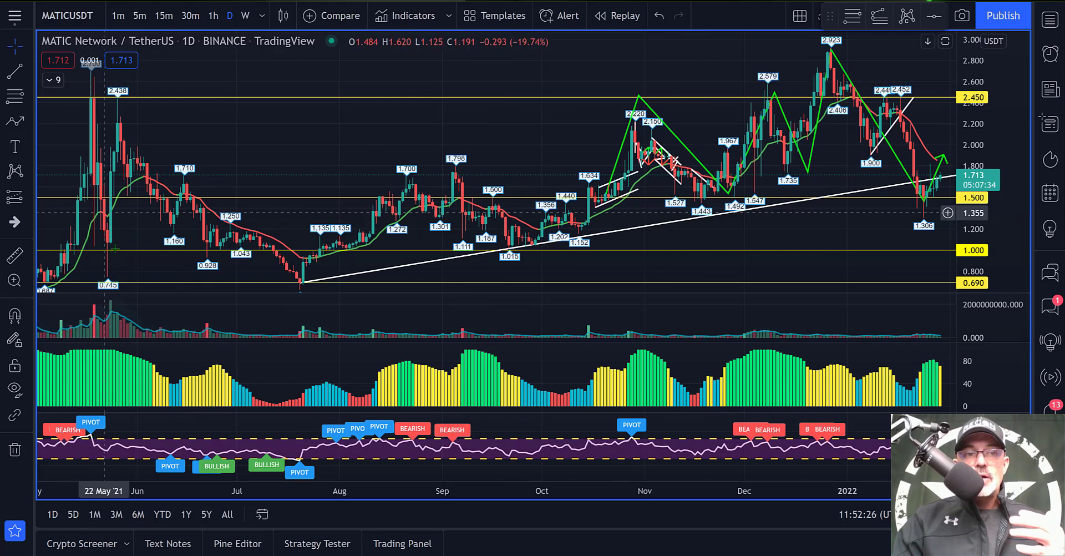
mouse_move(179, 211)
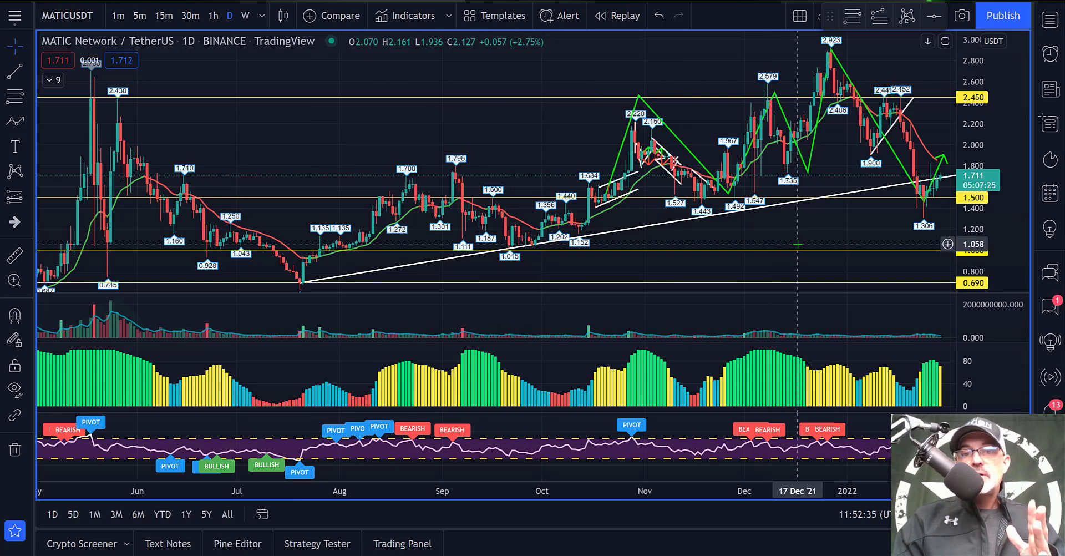
mouse_move(723, 353)
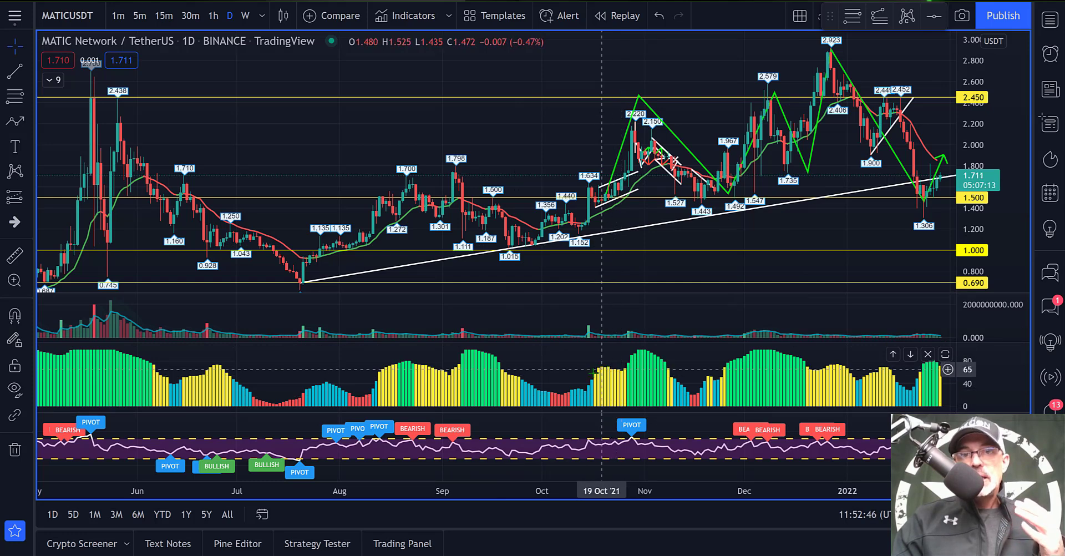
mouse_move(588, 373)
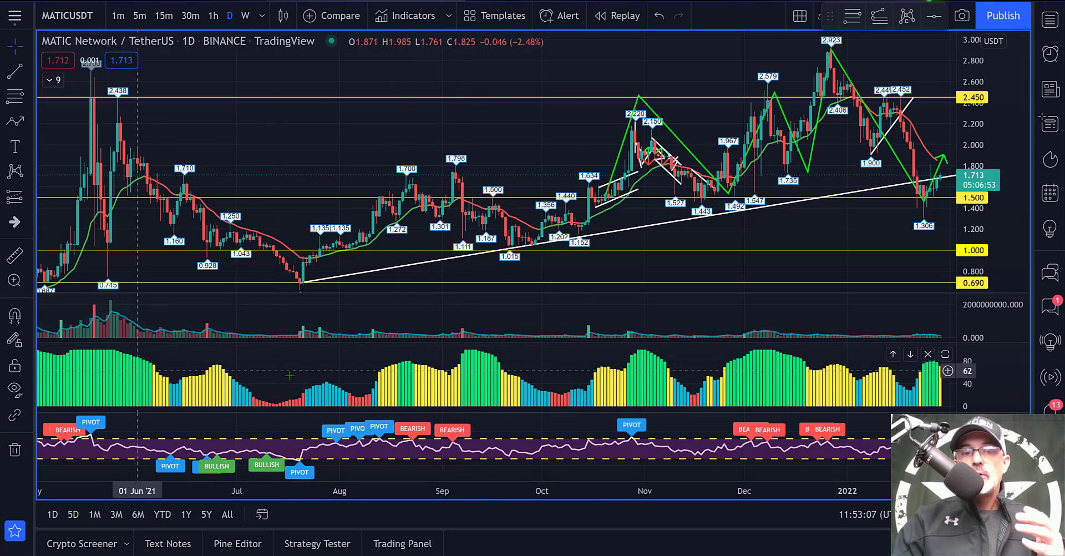
mouse_move(205, 390)
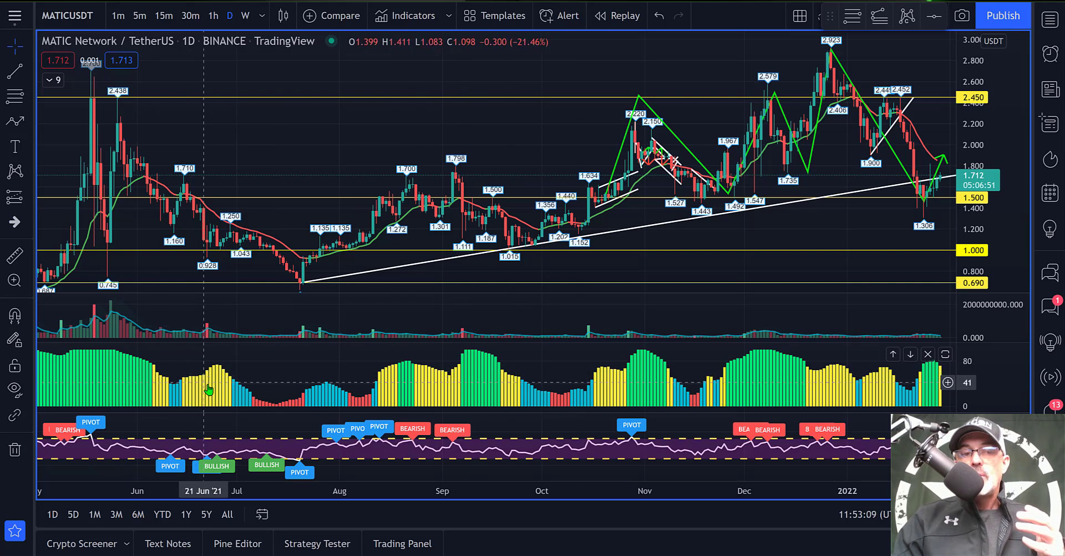
mouse_move(750, 378)
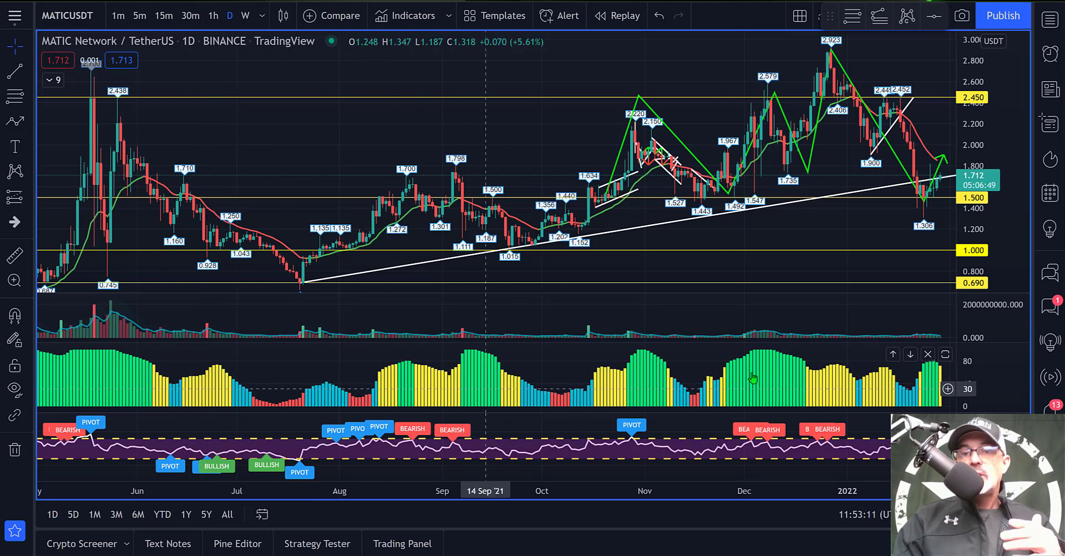
mouse_move(825, 378)
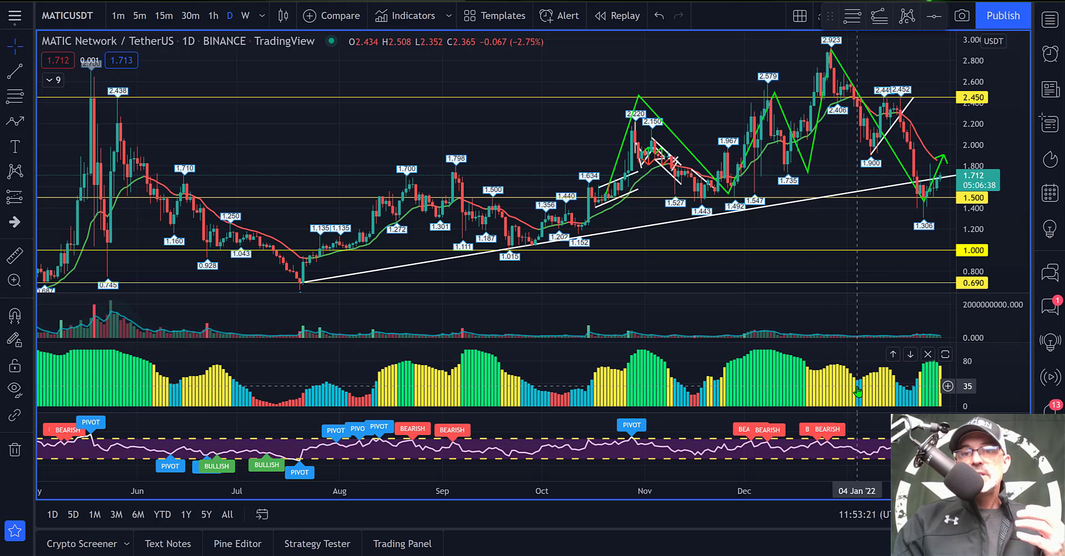
mouse_move(678, 388)
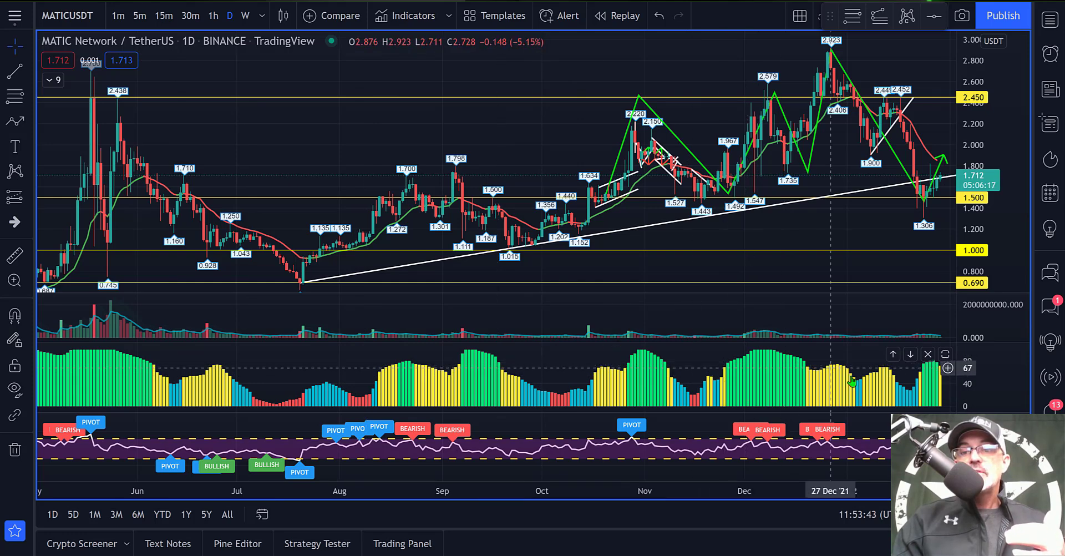
mouse_move(706, 356)
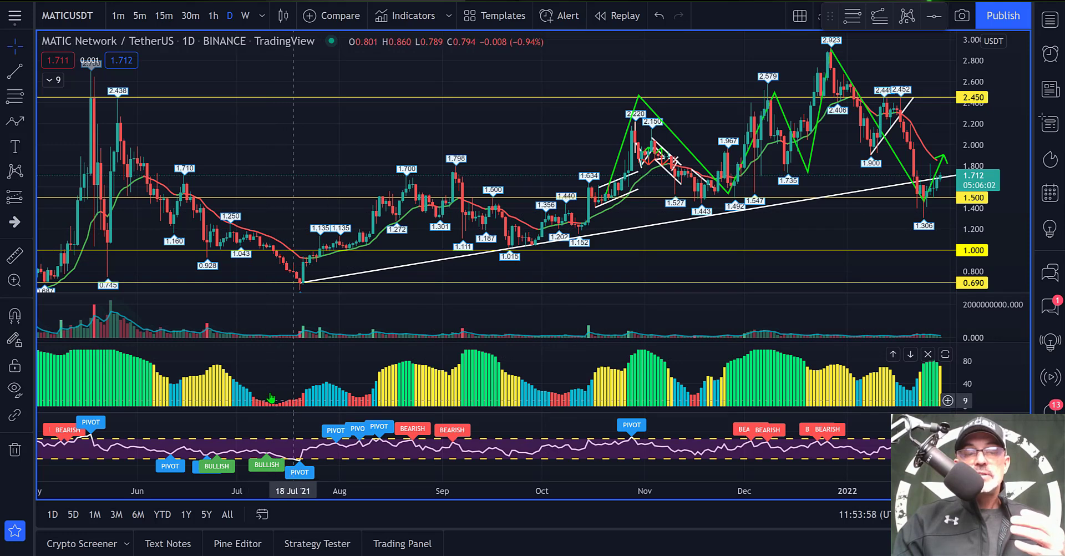
mouse_move(309, 399)
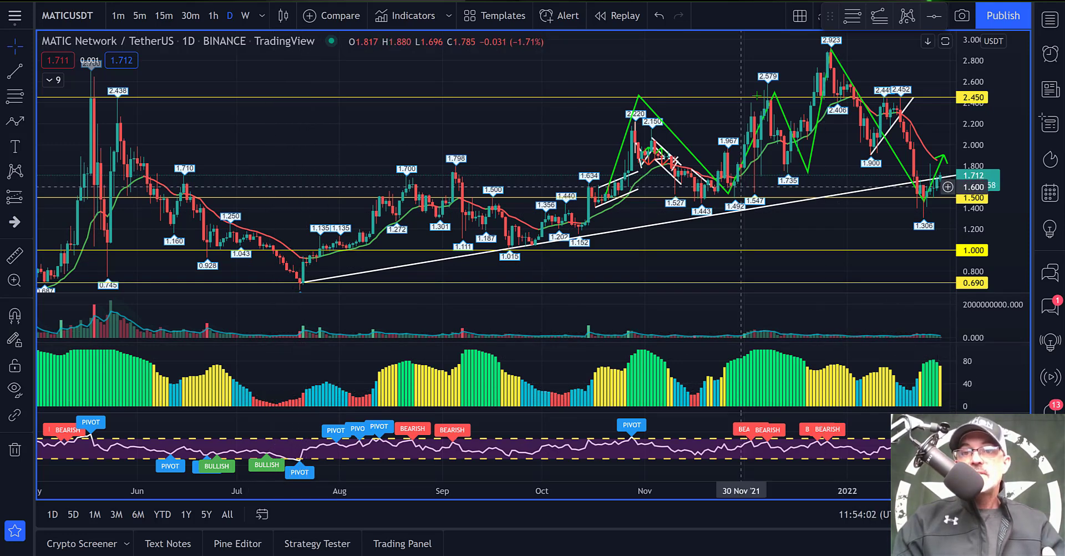
mouse_move(525, 80)
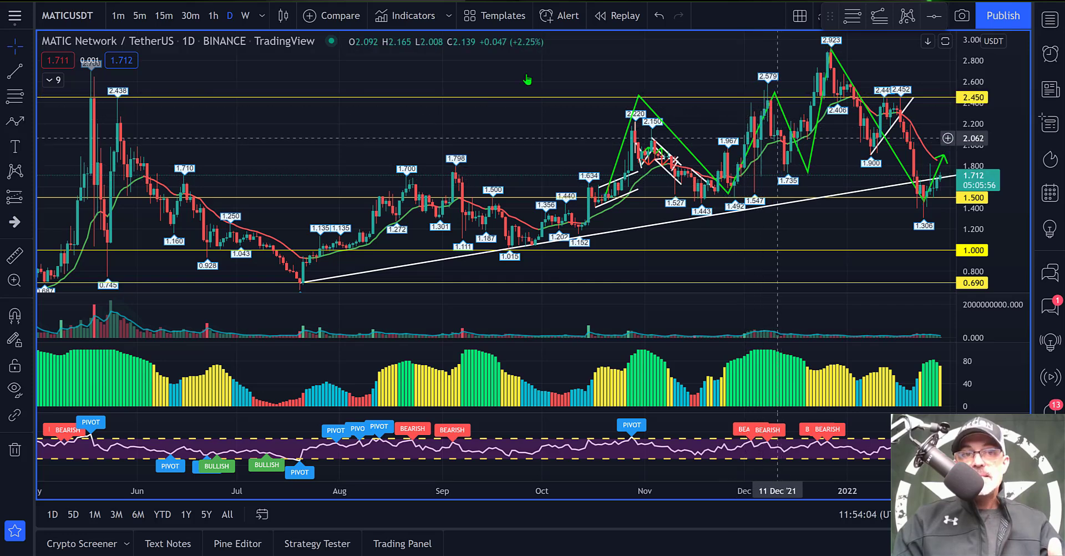
mouse_move(739, 166)
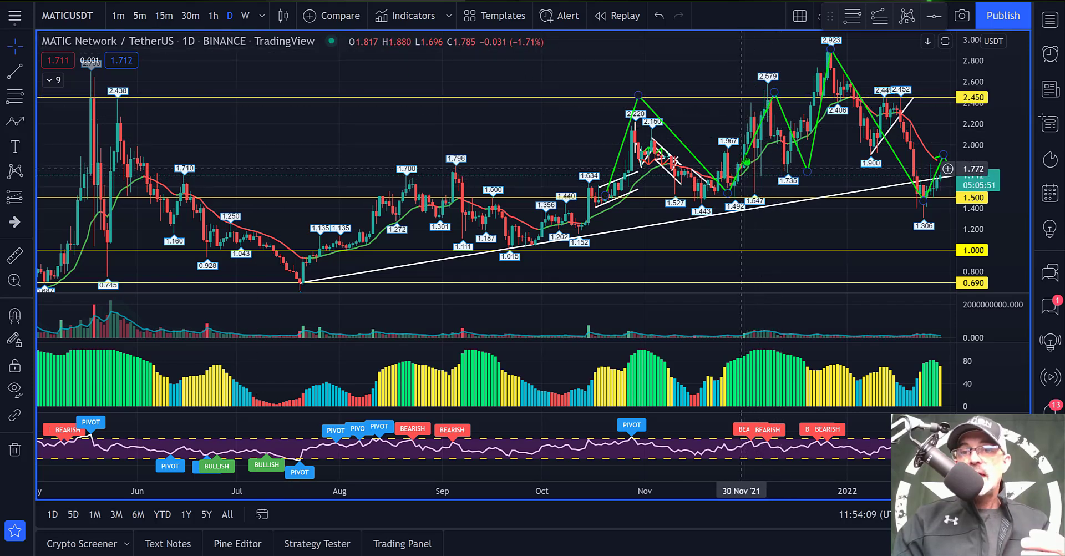
mouse_move(752, 167)
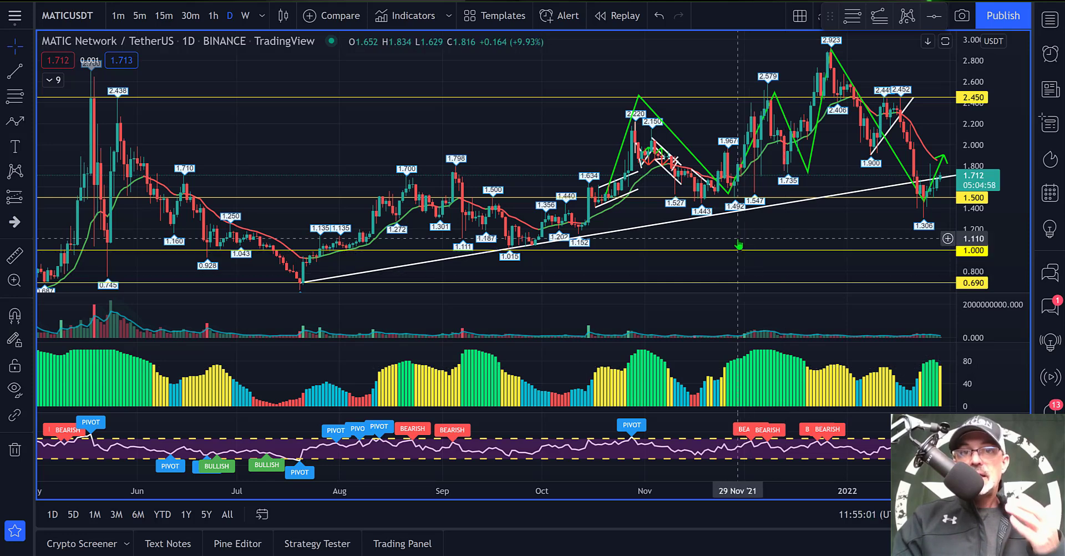
mouse_move(717, 244)
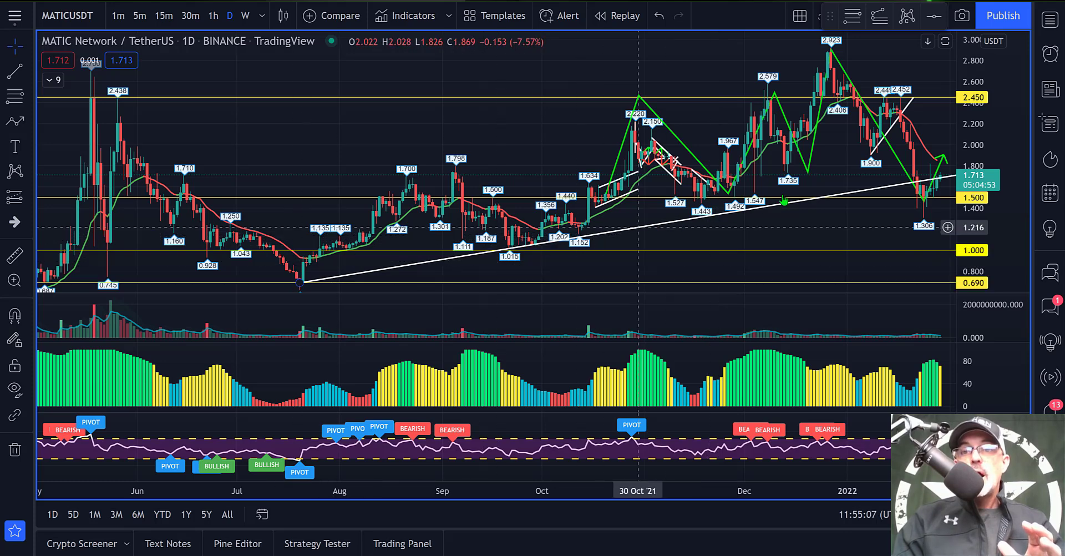
mouse_move(326, 286)
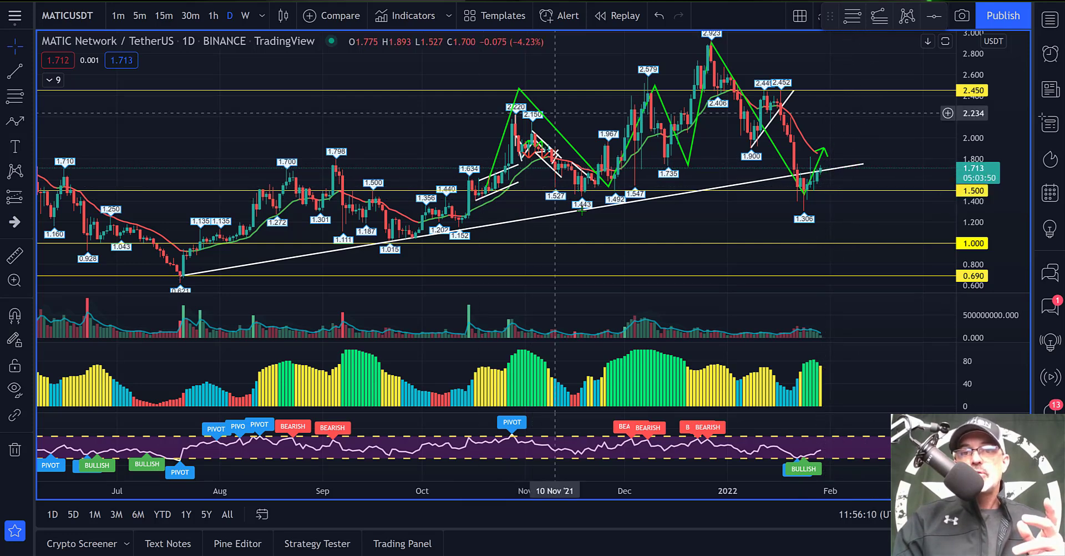
mouse_move(799, 152)
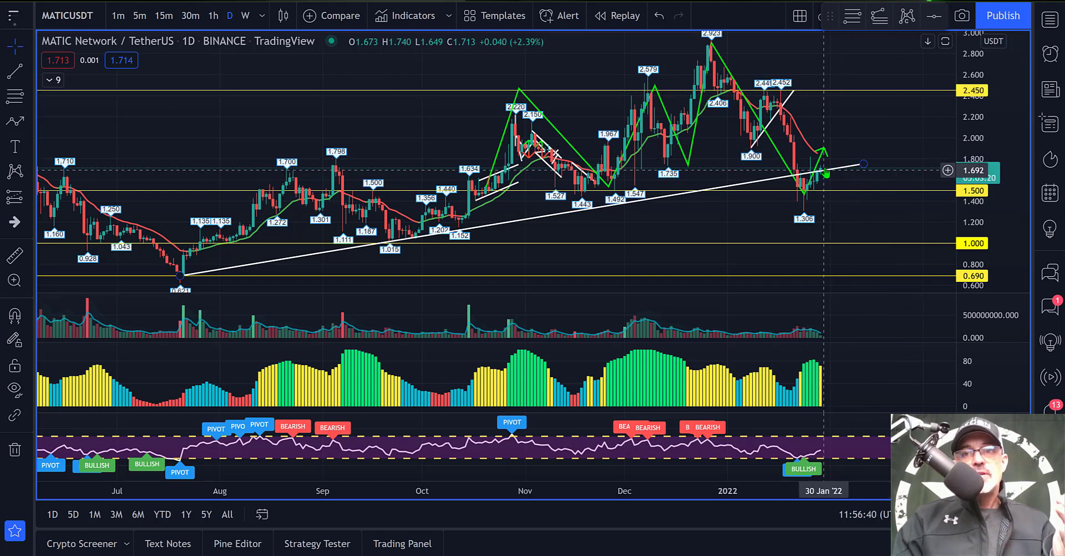
mouse_move(561, 163)
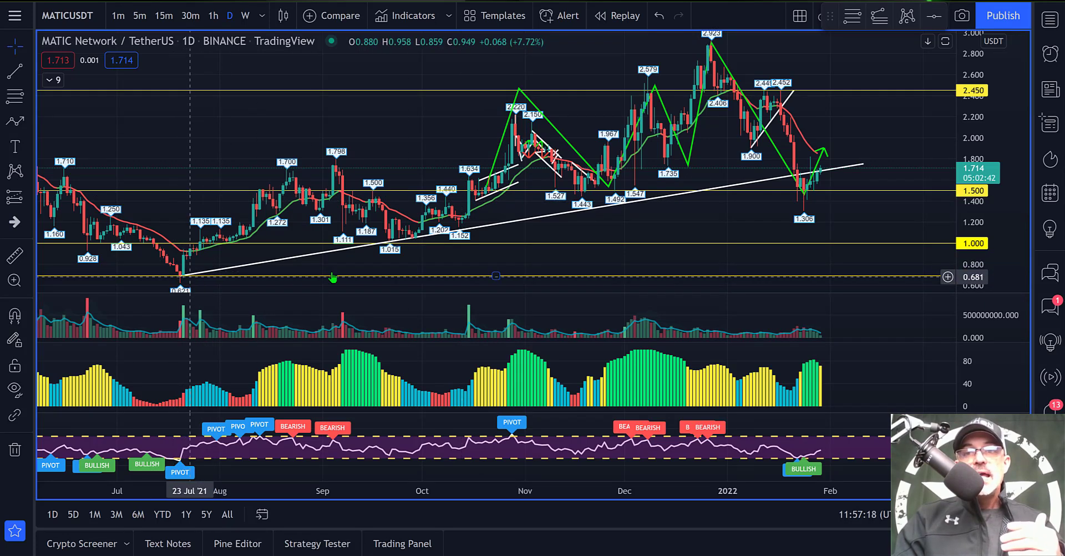
mouse_move(554, 269)
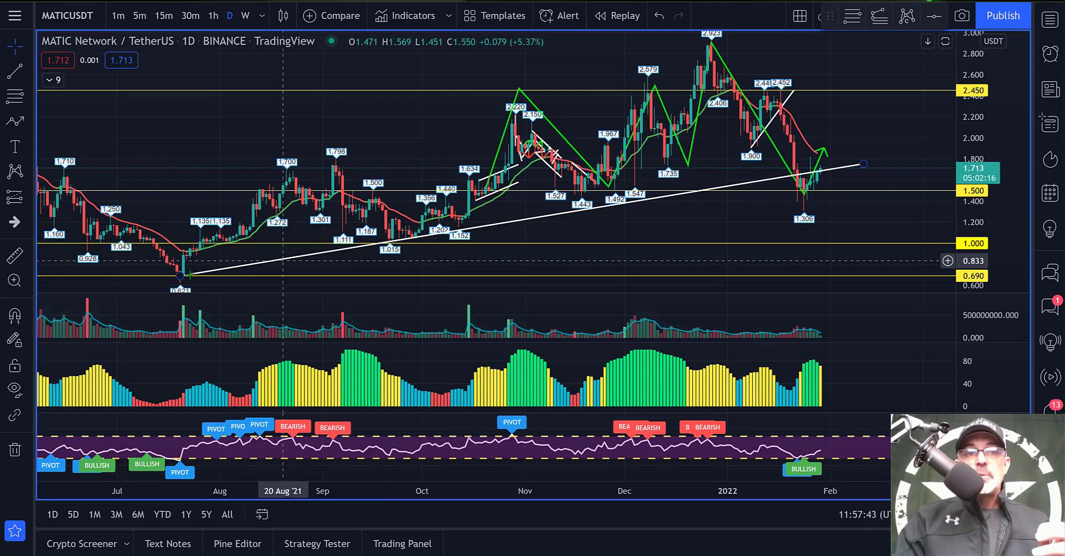
mouse_move(178, 277)
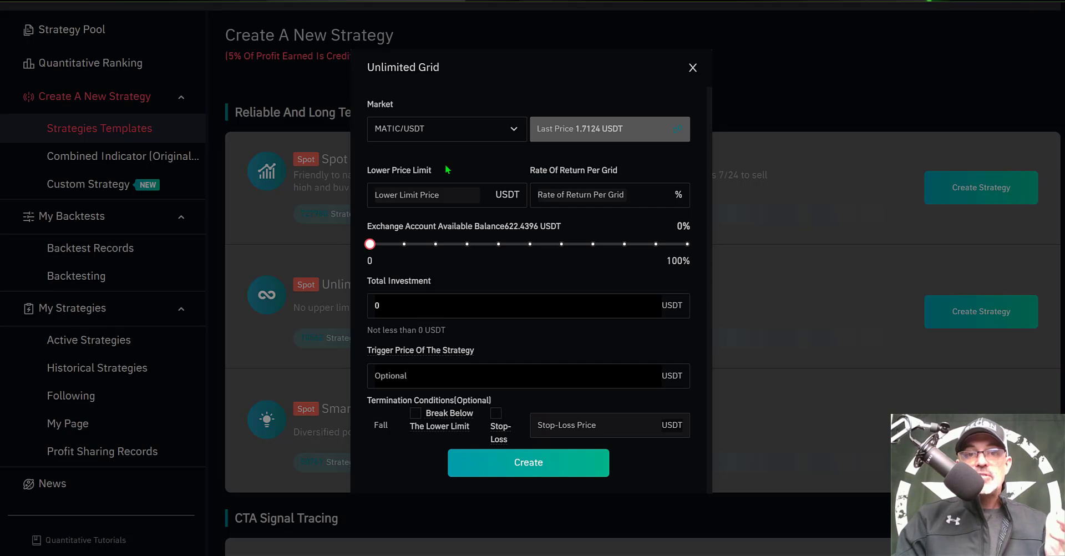
Enter a 0.59 USDT lower price limit and a 0.70% rate of return per grid.
left_click(423, 195)
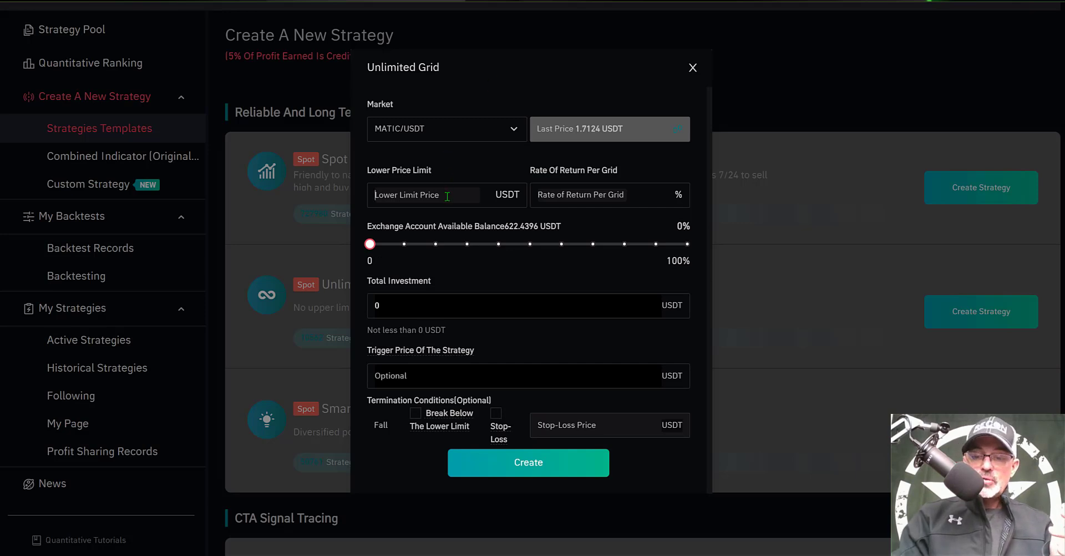
type("0.59")
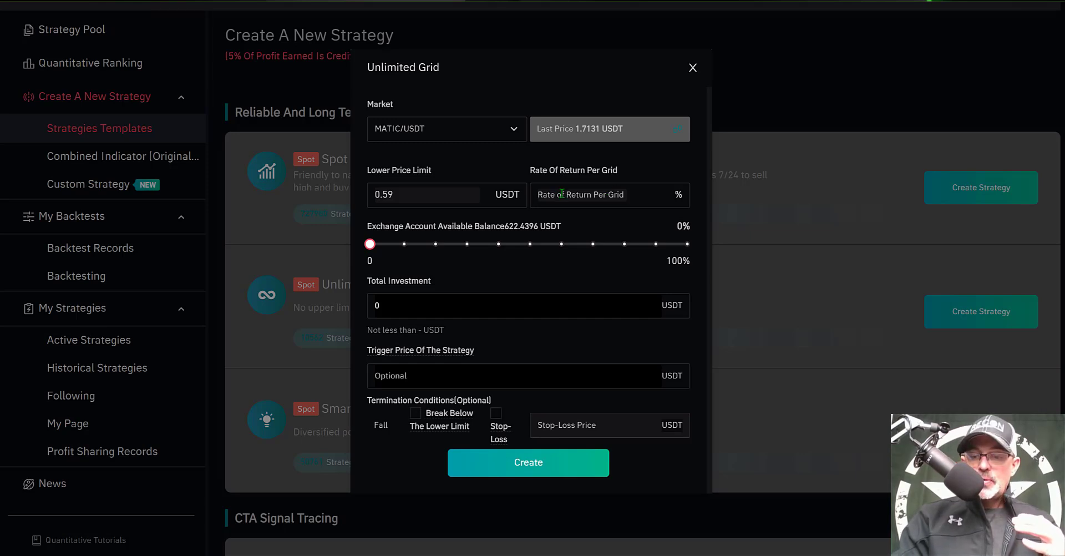
type("0.70")
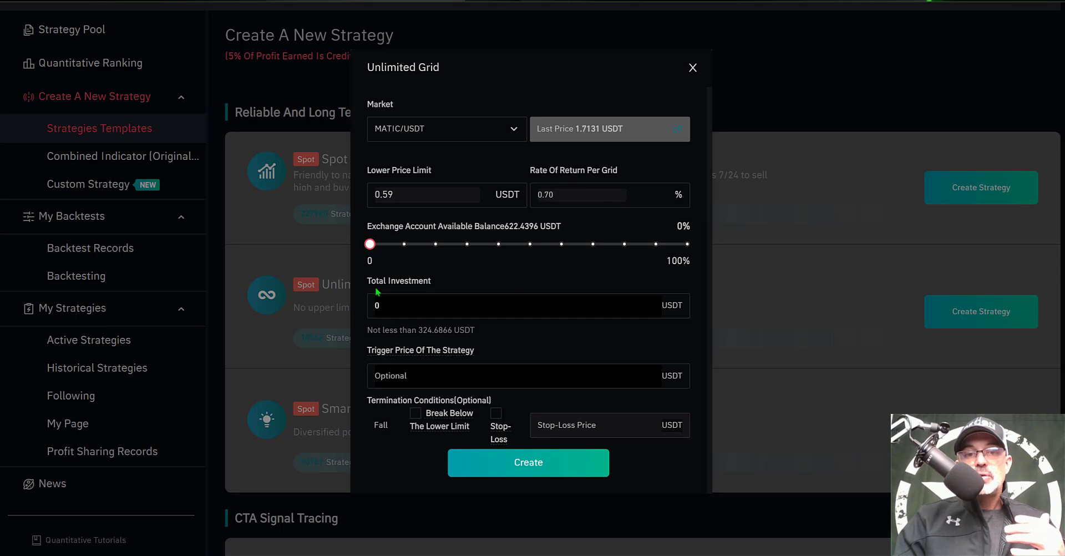
mouse_move(387, 294)
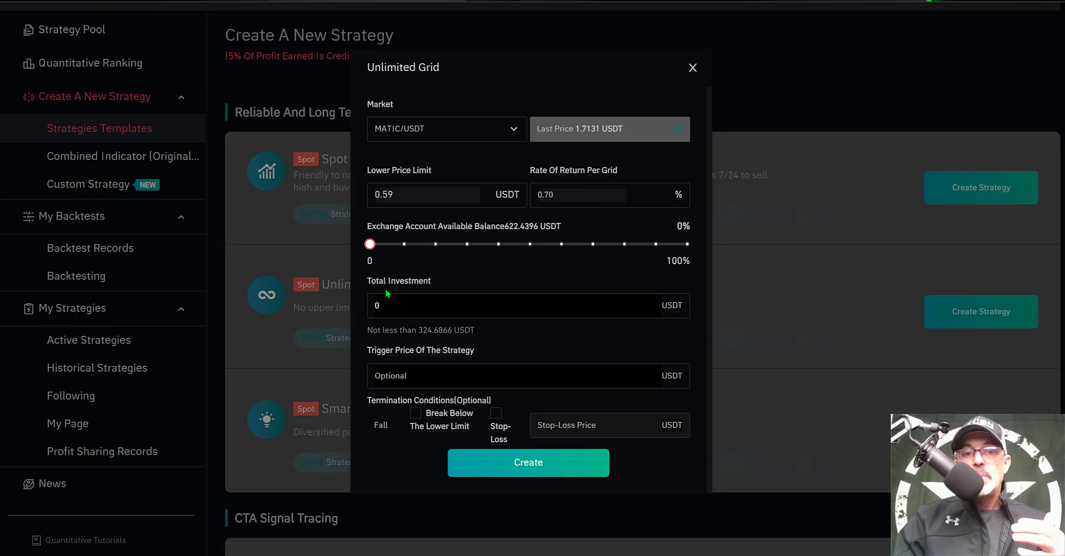
mouse_move(371, 332)
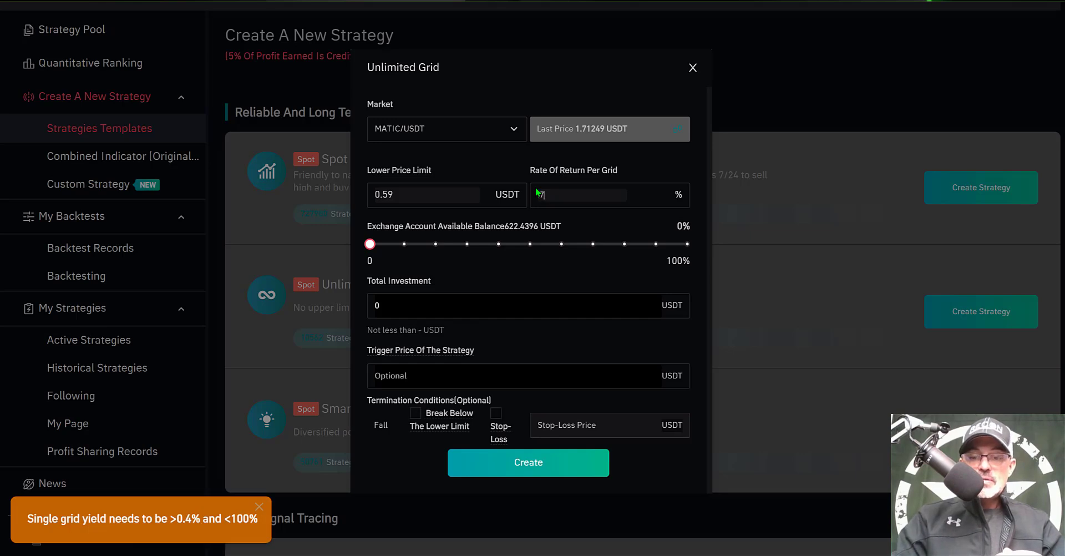
Re-enter the per-grid return as .70 after the yield-range warning.
type(".70")
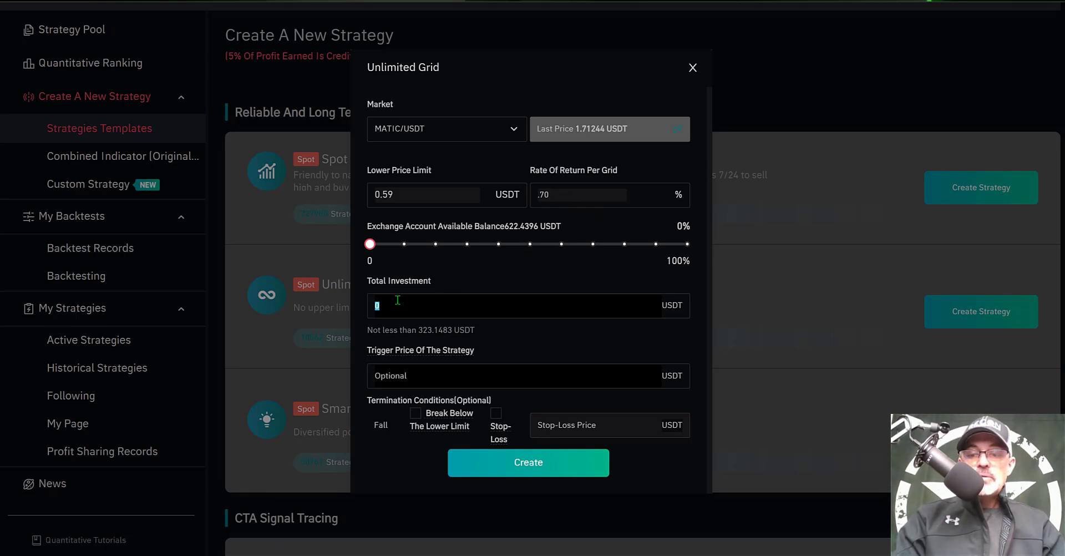
left_click_drag(370, 244, 628, 244)
type("500")
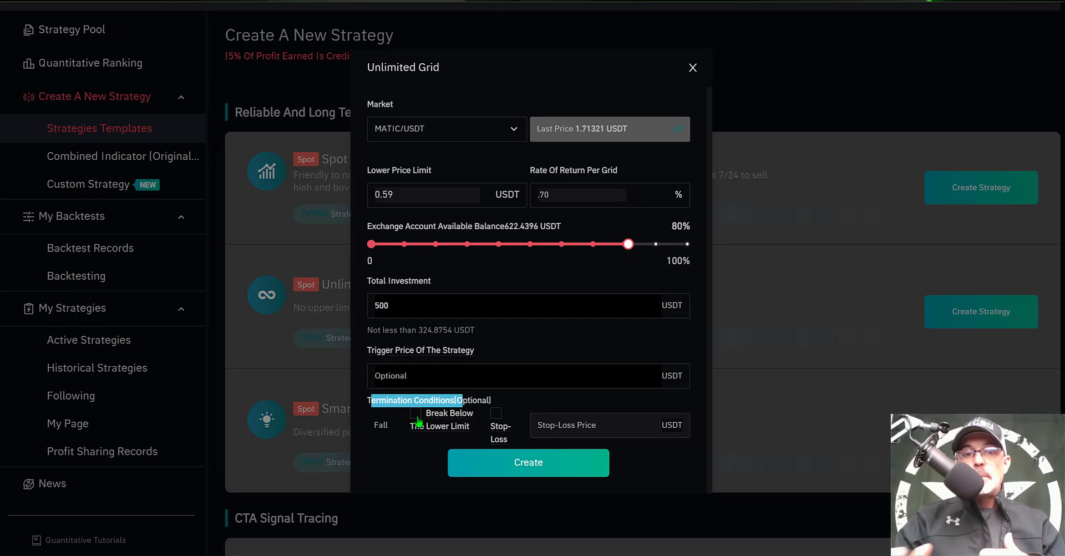
mouse_move(507, 435)
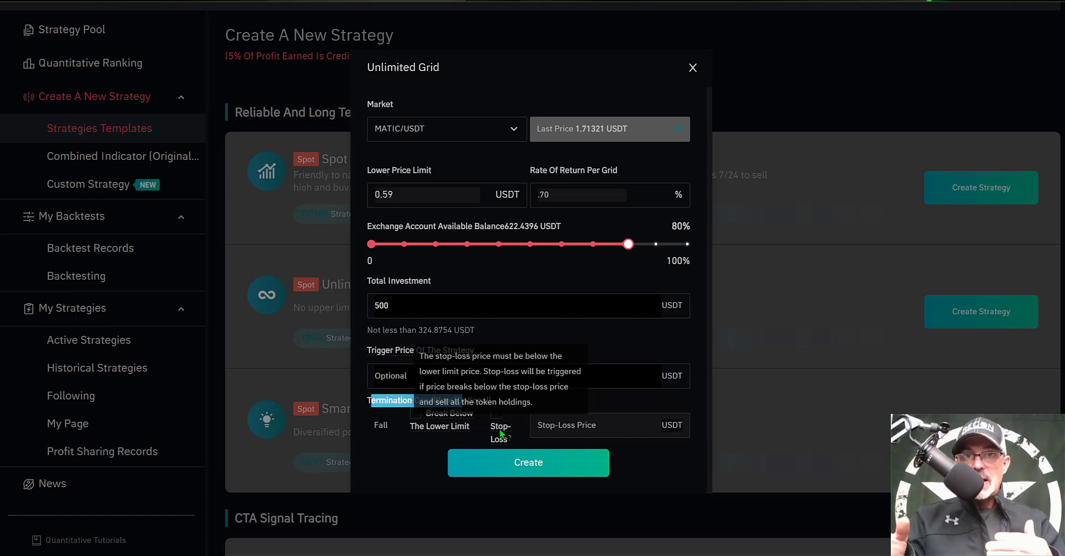
mouse_move(528, 399)
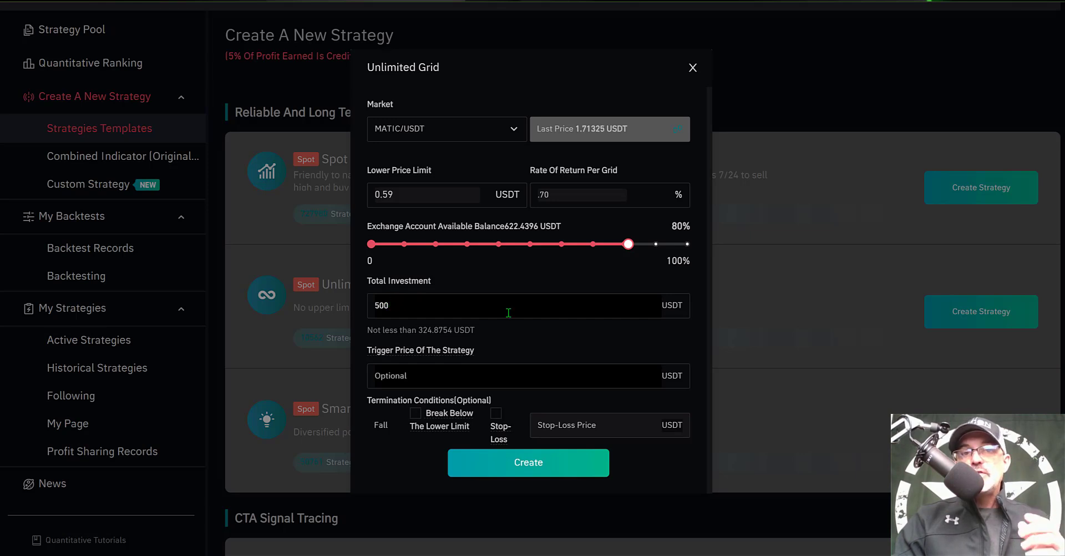
mouse_move(480, 333)
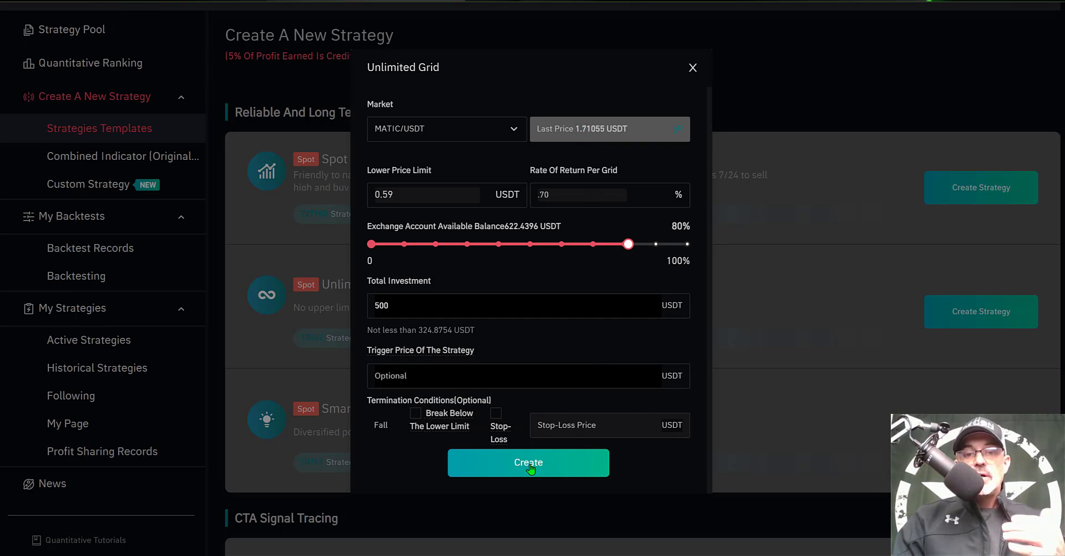
Create the grid, note the MATIC amount needed to start, and confirm the launch.
left_click(528, 461)
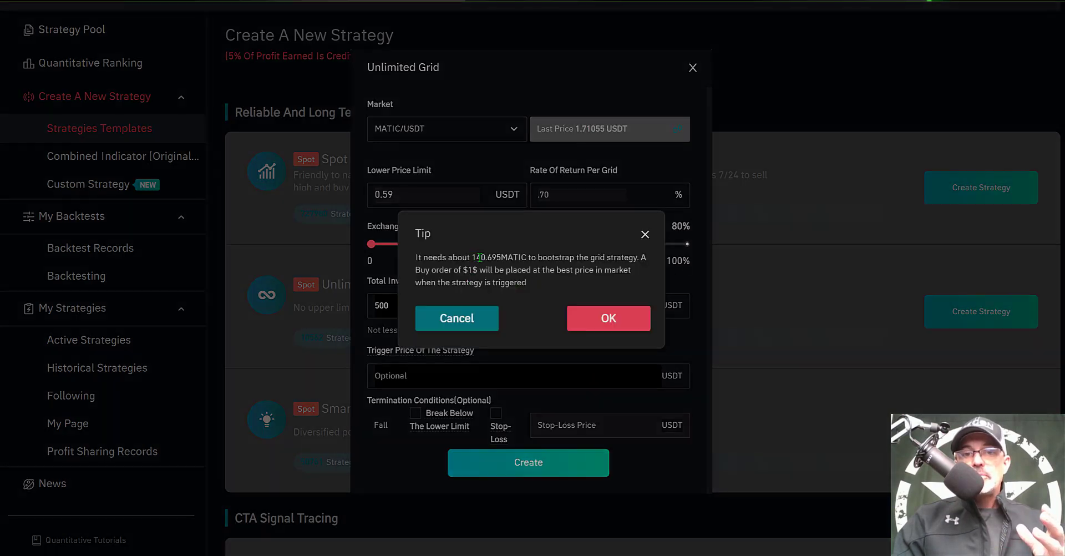
left_click_drag(470, 257, 588, 257)
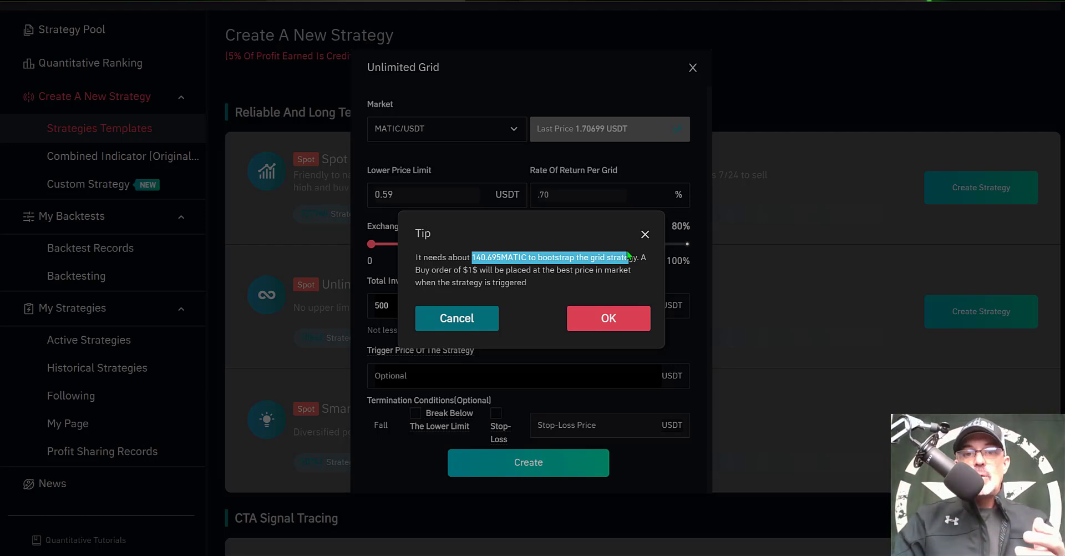
left_click(607, 318)
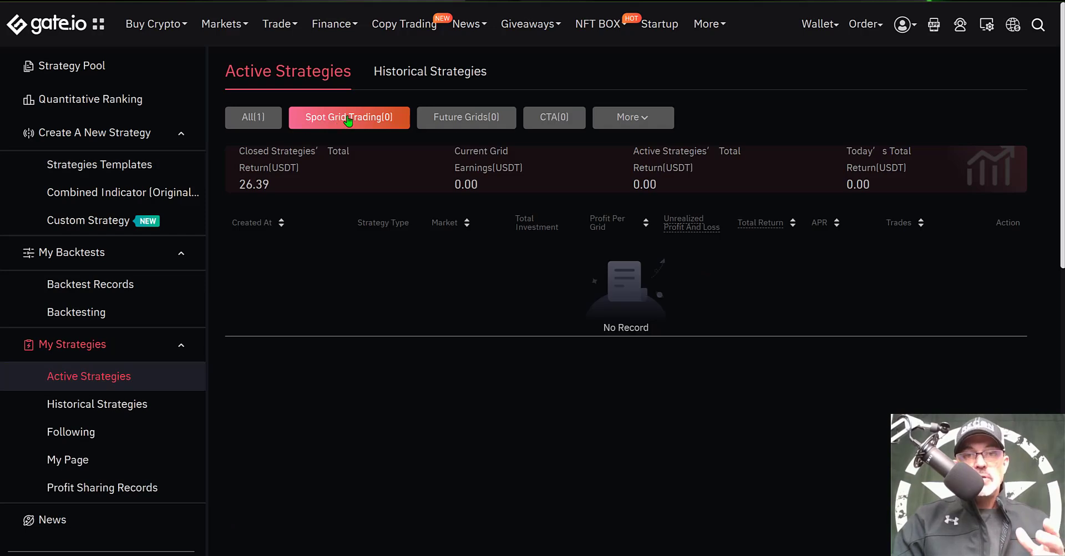
mouse_move(253, 116)
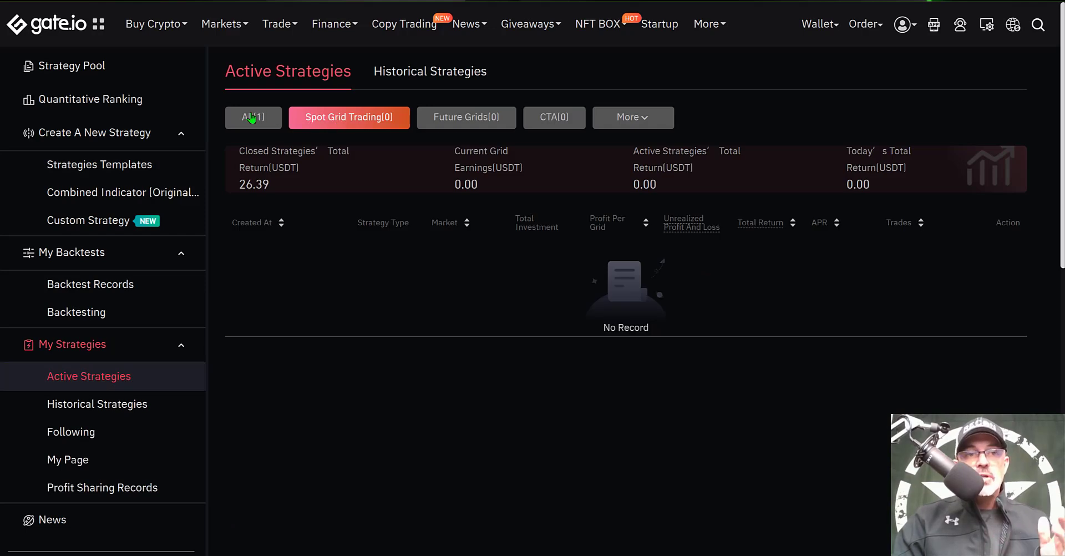
Filter Active Strategies by All so the 500 USDT MATIC/USDT Unlimited Grid appears.
left_click(253, 116)
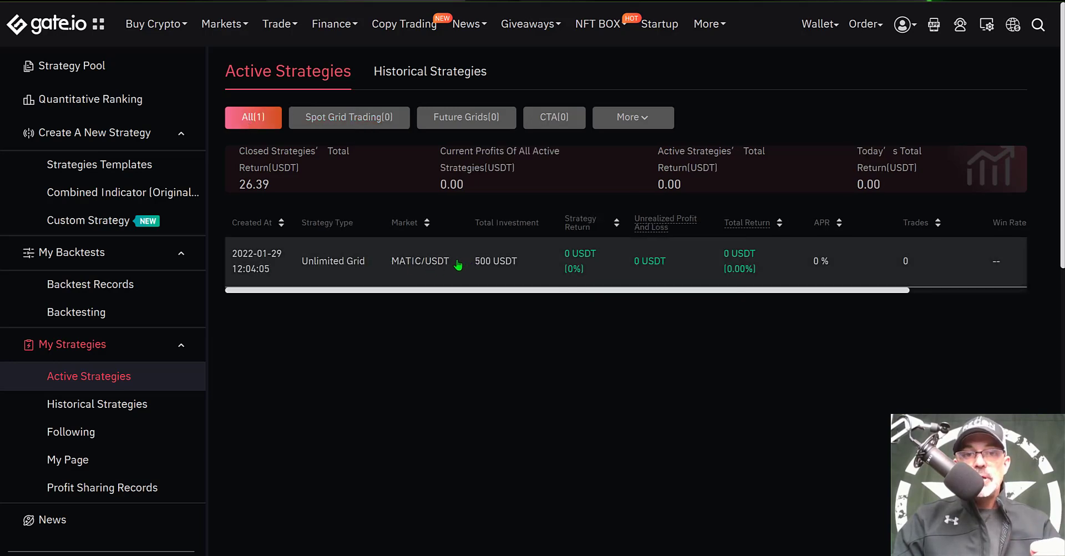
mouse_move(348, 264)
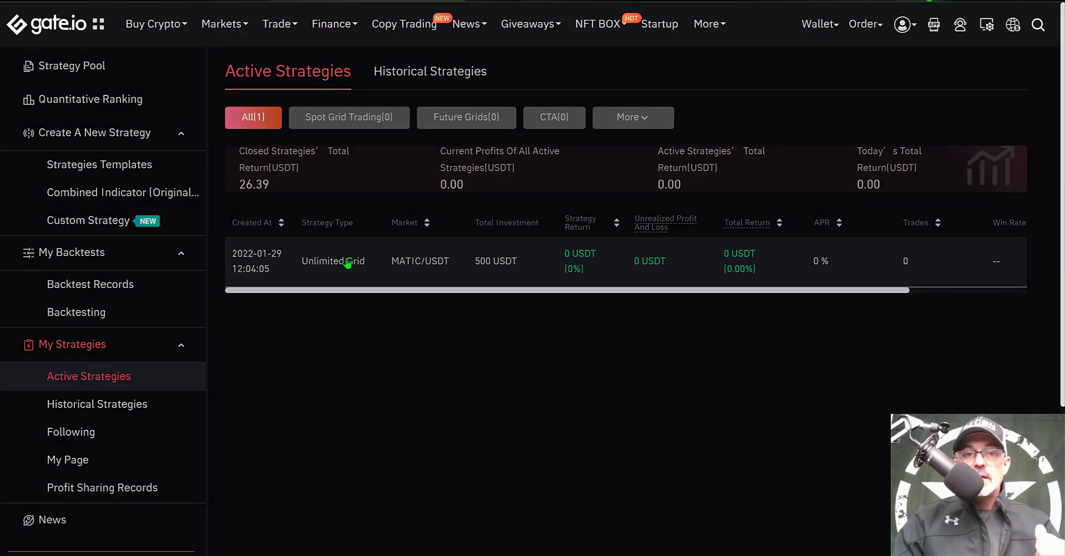
Show the MATIC/USDT Unlimited Grid details with its 0.59 lower limit parameters.
left_click(333, 261)
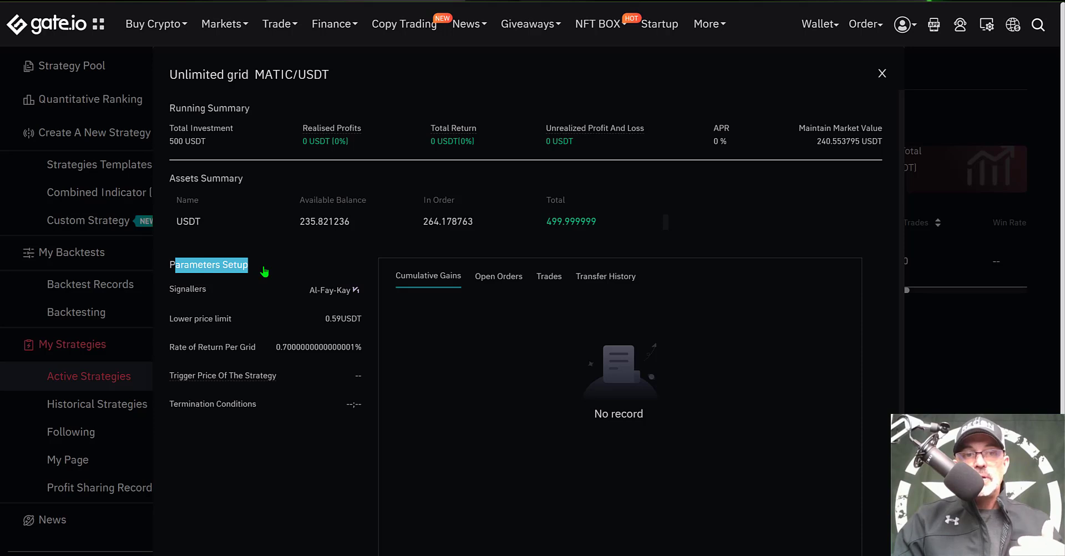
mouse_move(241, 108)
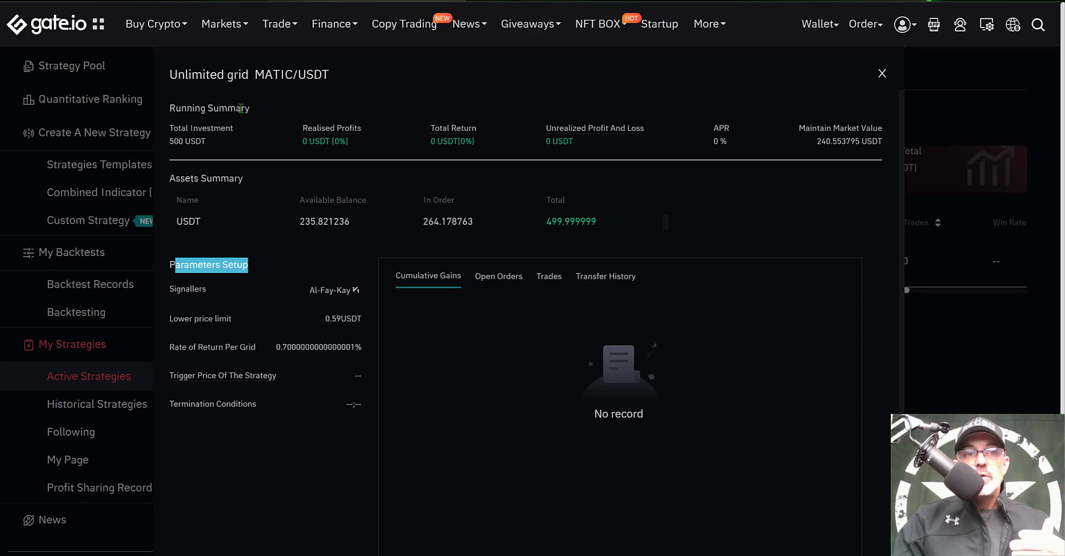
mouse_move(295, 132)
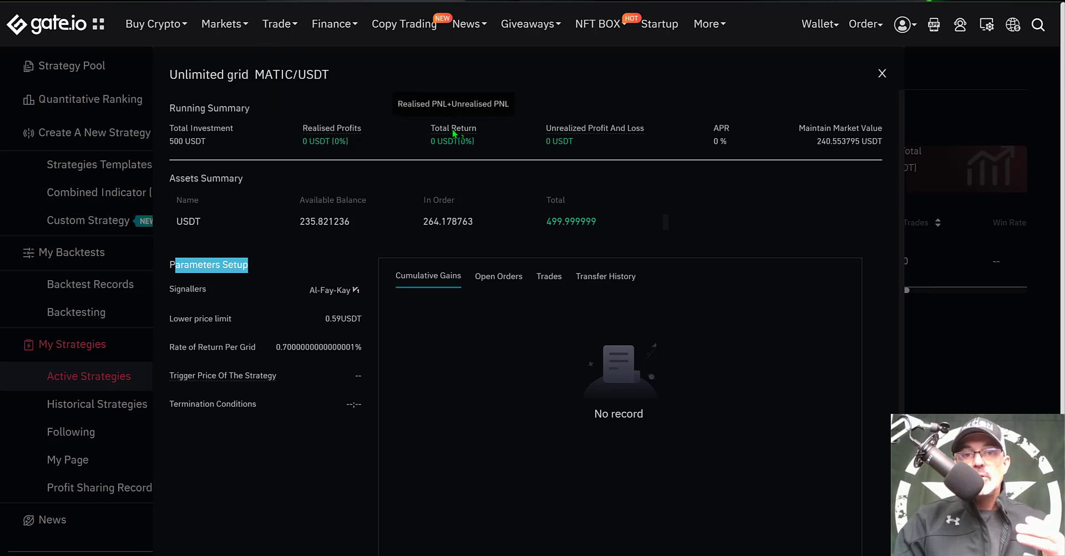
mouse_move(594, 127)
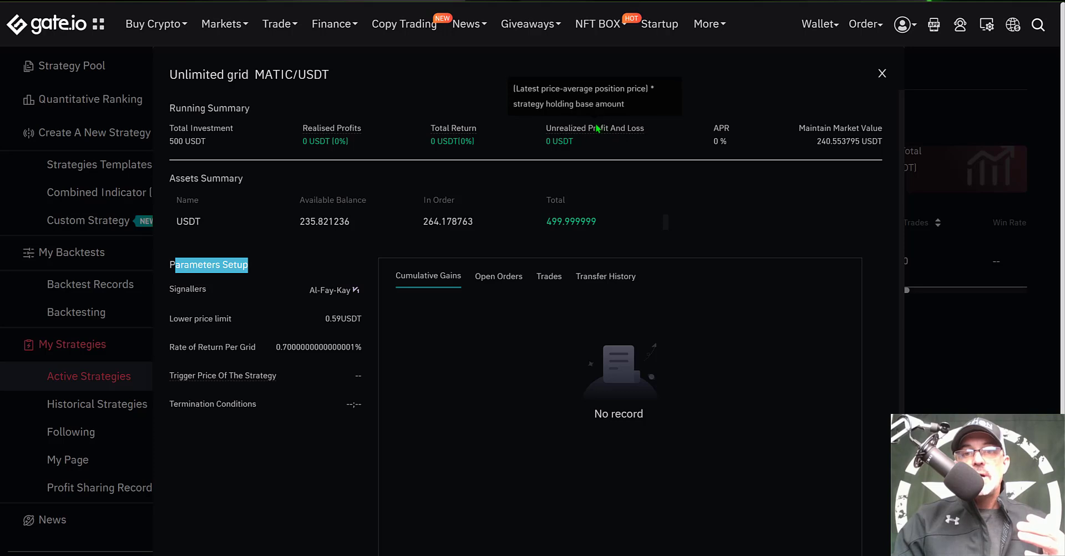
mouse_move(617, 143)
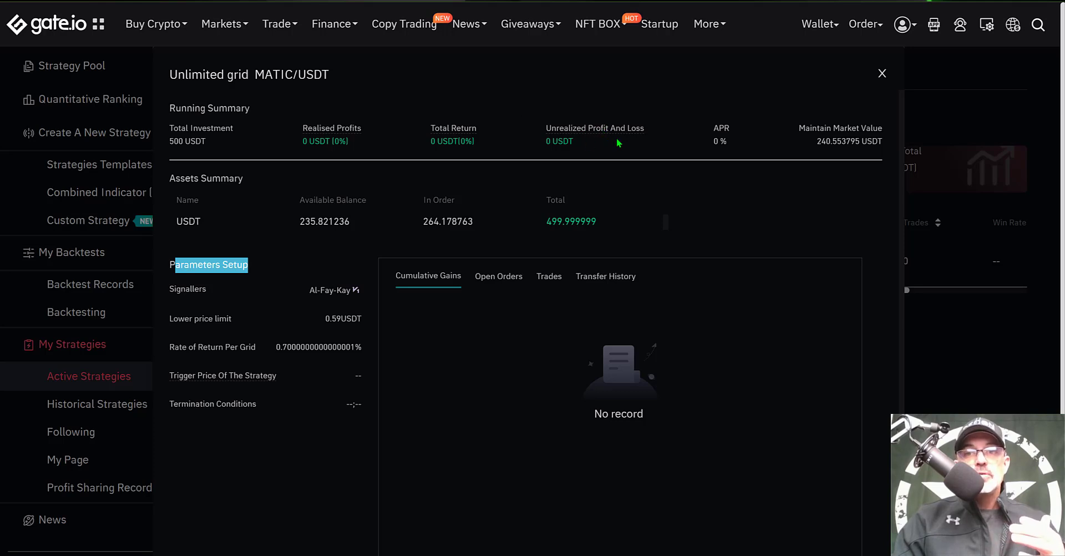